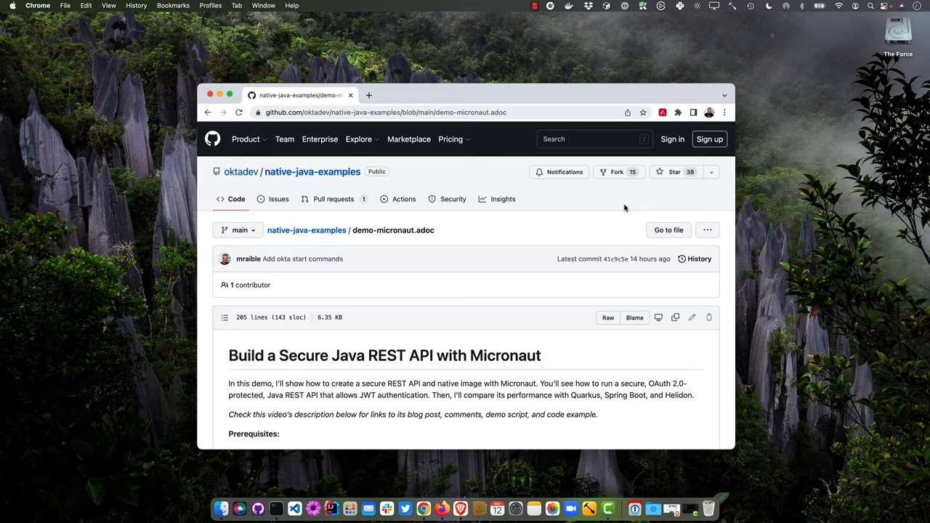
mouse_move(629, 298)
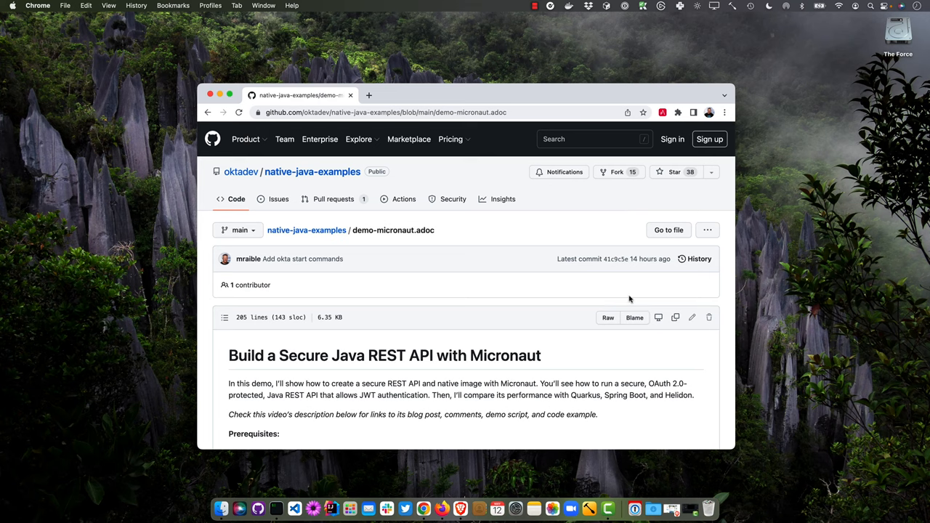
Step: Open the raw Micronaut demo script and scroll to its prerequisites and table of contents
left_click(607, 317)
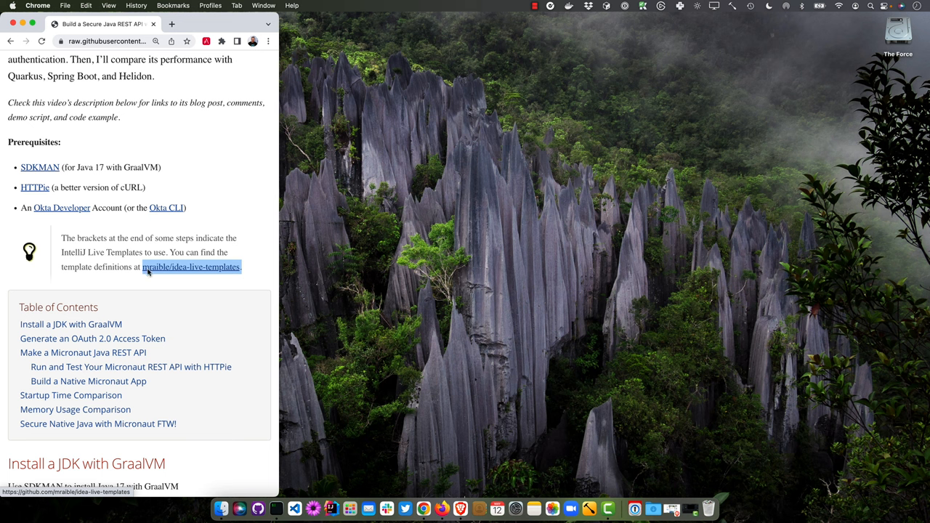
scroll("down", 3)
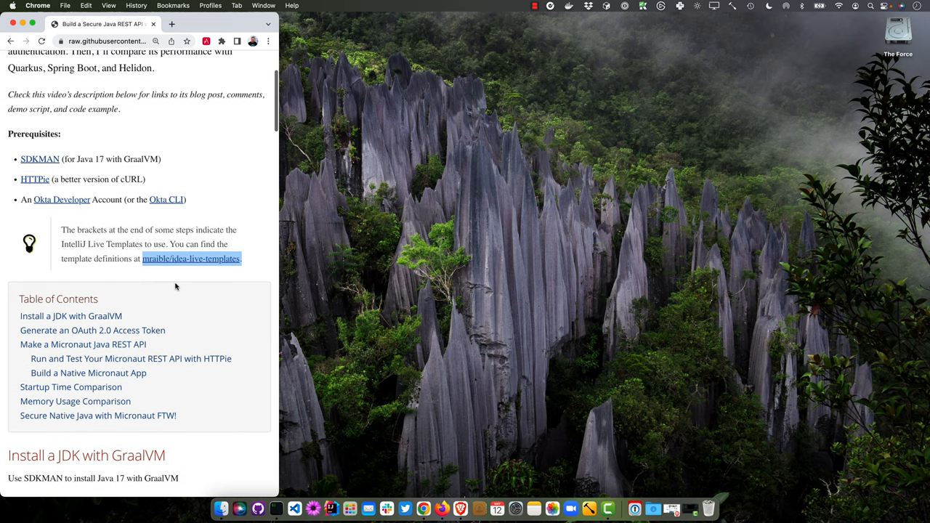
scroll("down", 3)
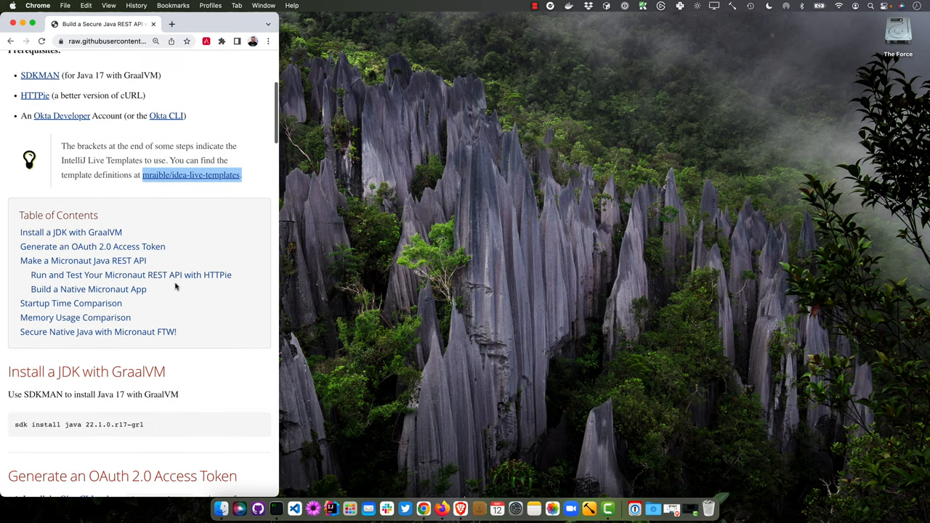
scroll("down", 3)
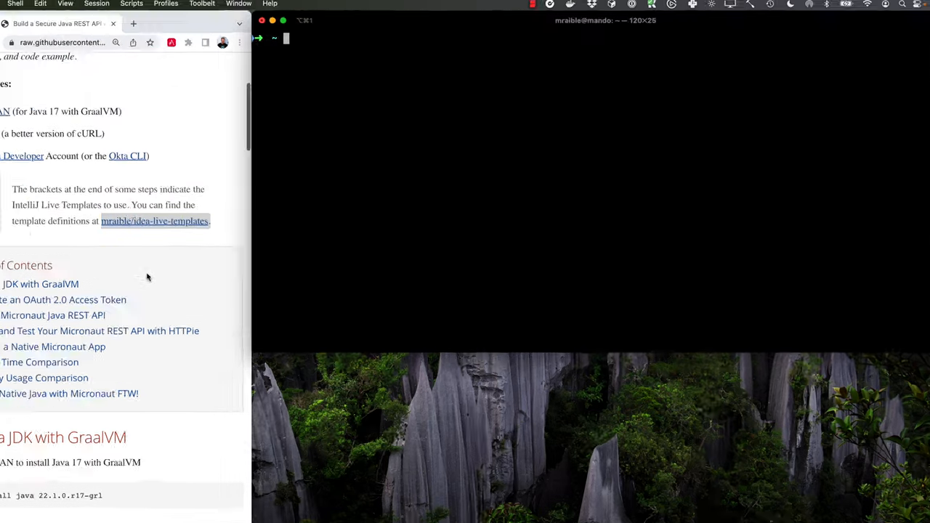
Step: Print the versions of SDKMAN, HTTPie, the Okta CLI and GraalVM Java 17
type("sdkman.")
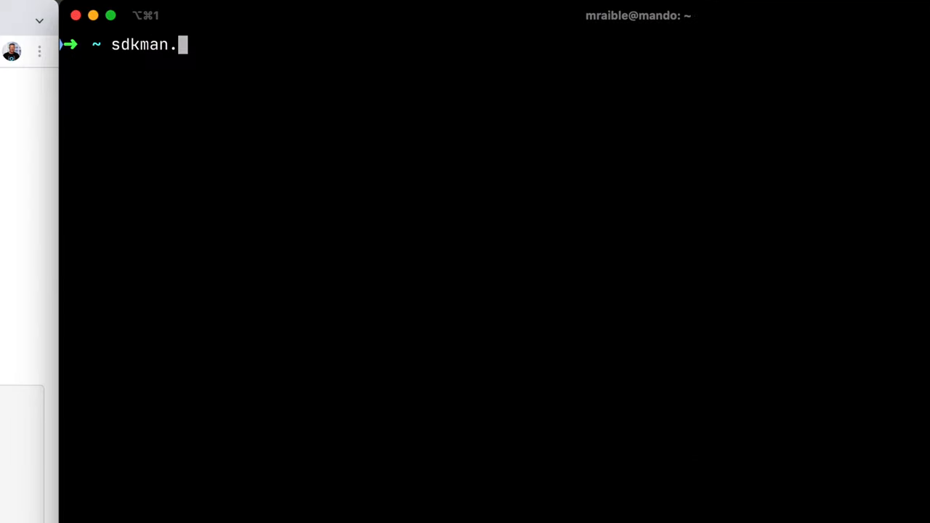
type("sdk version")
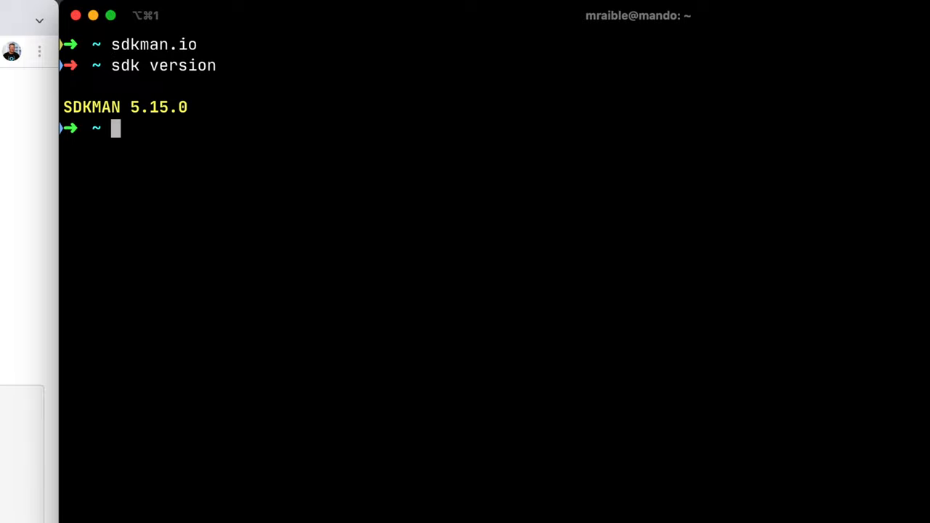
type("http --version")
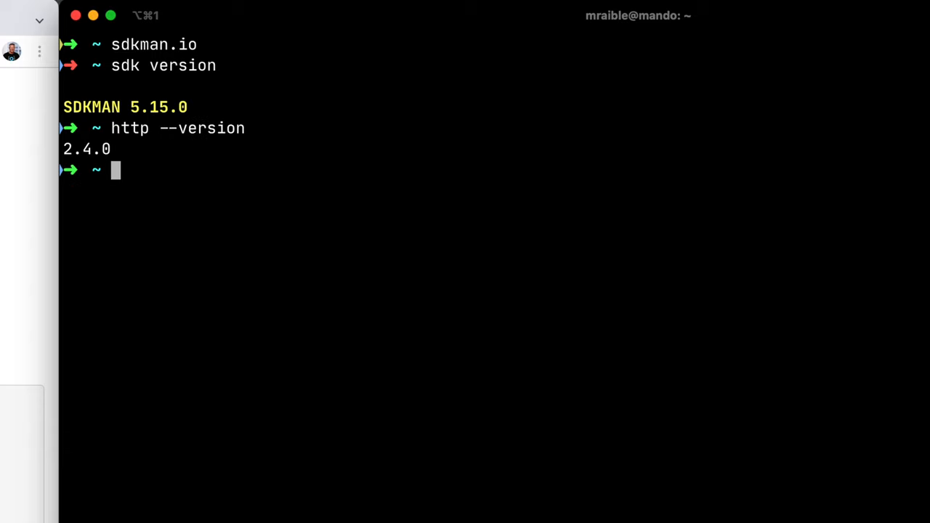
type("okta --vers")
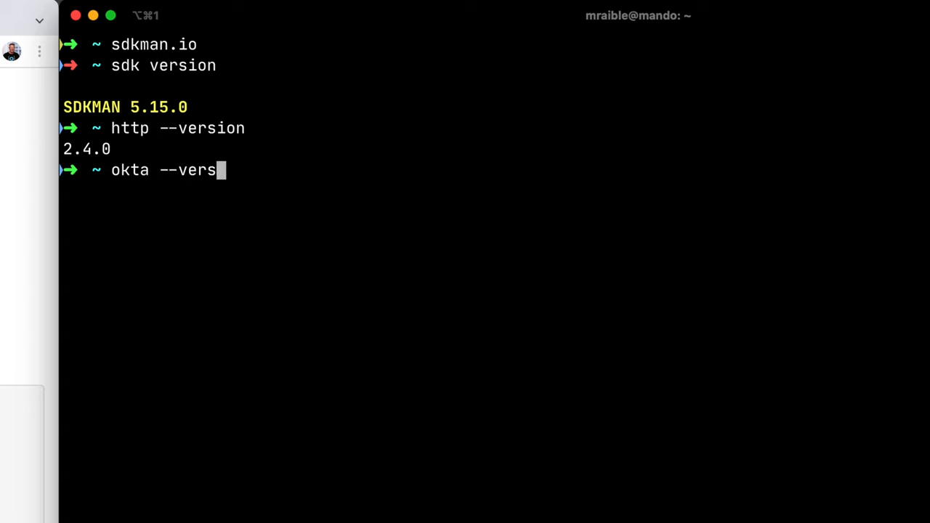
type("cli.okta.com")
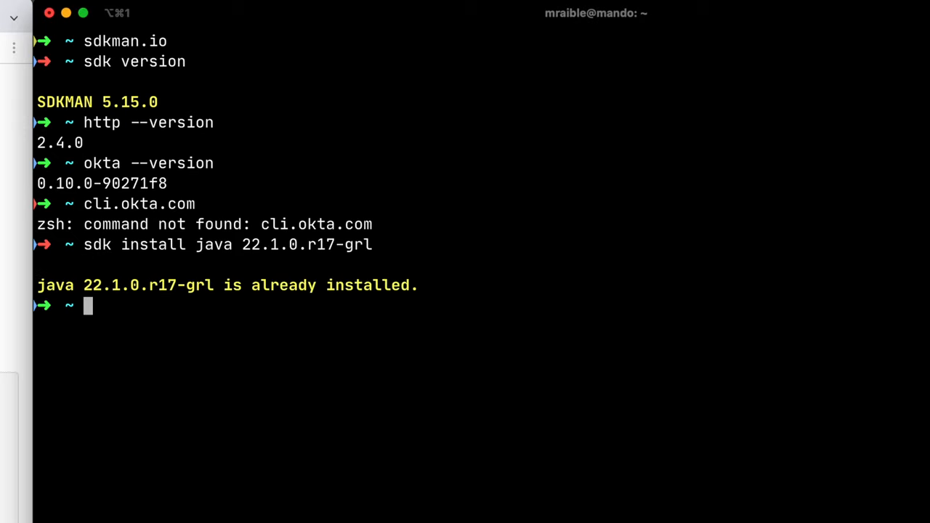
type("java -")
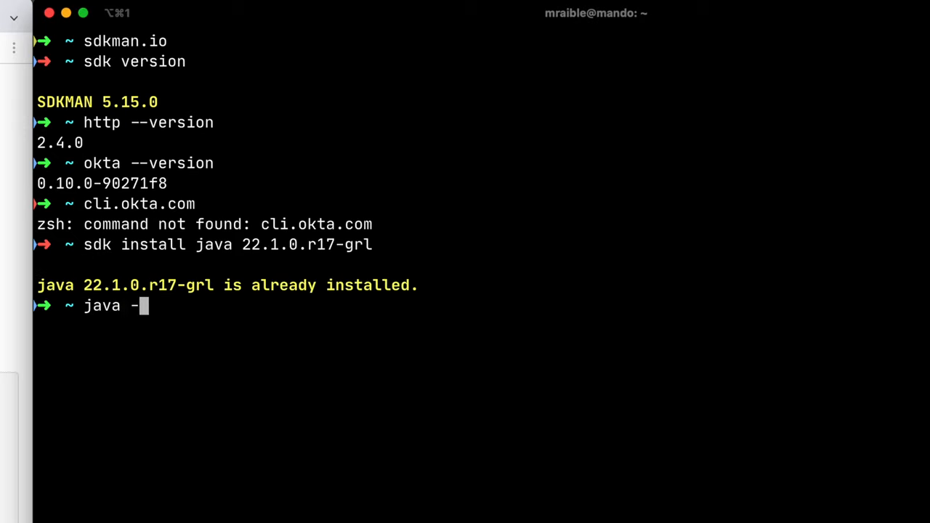
type("-version")
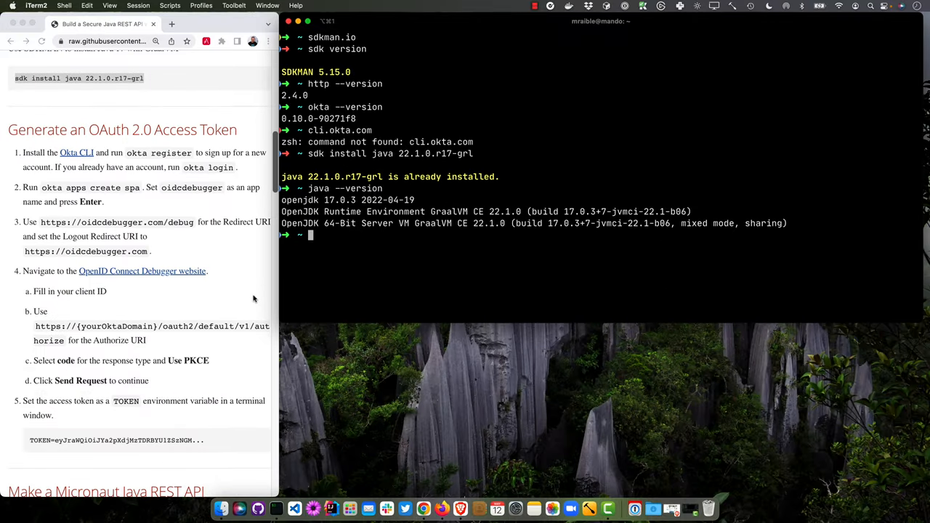
scroll("down", 3)
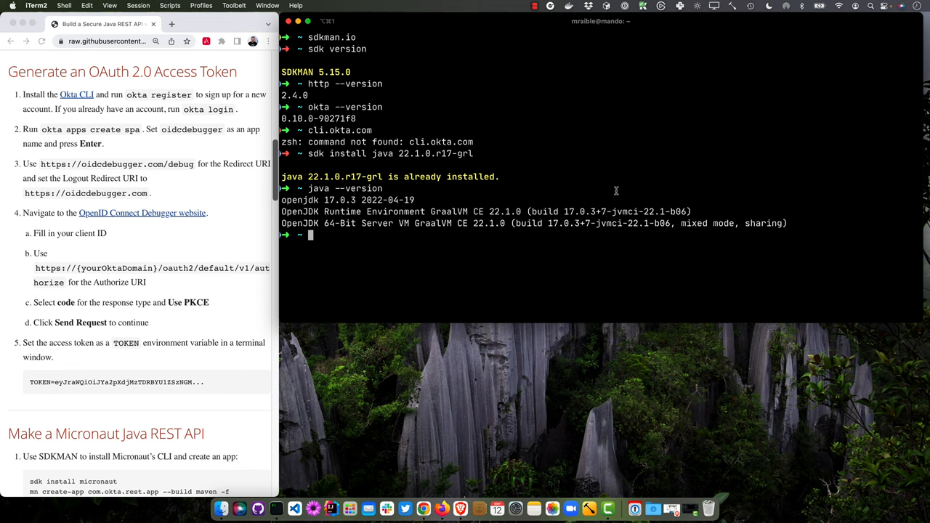
type("create spa")
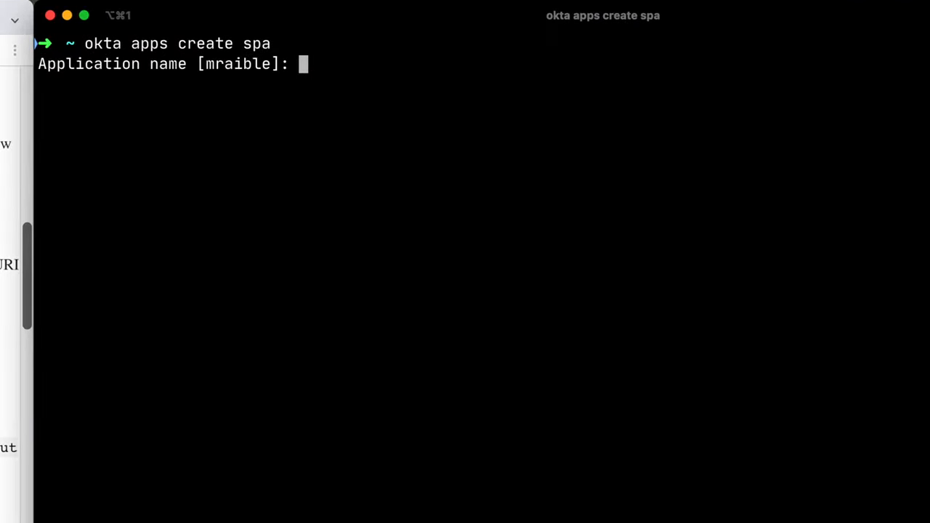
type("OIDC Debugger")
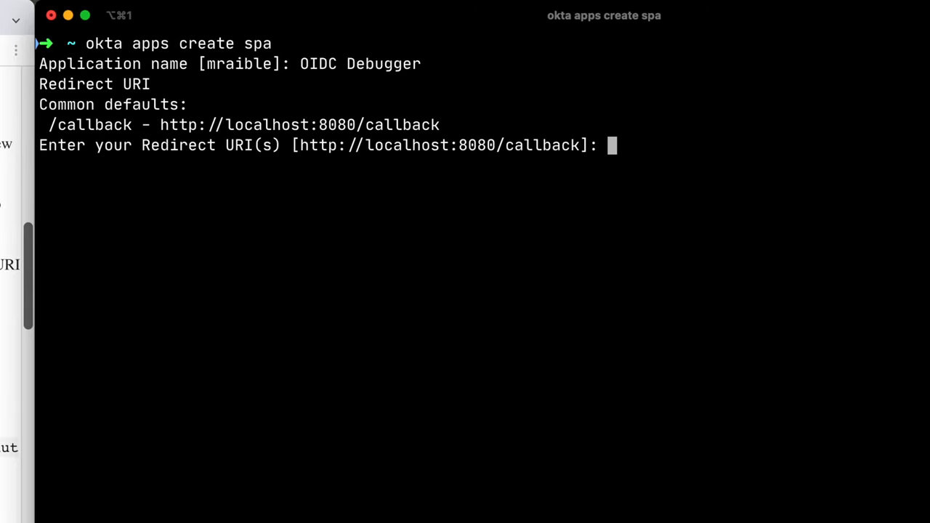
type("https://oid")
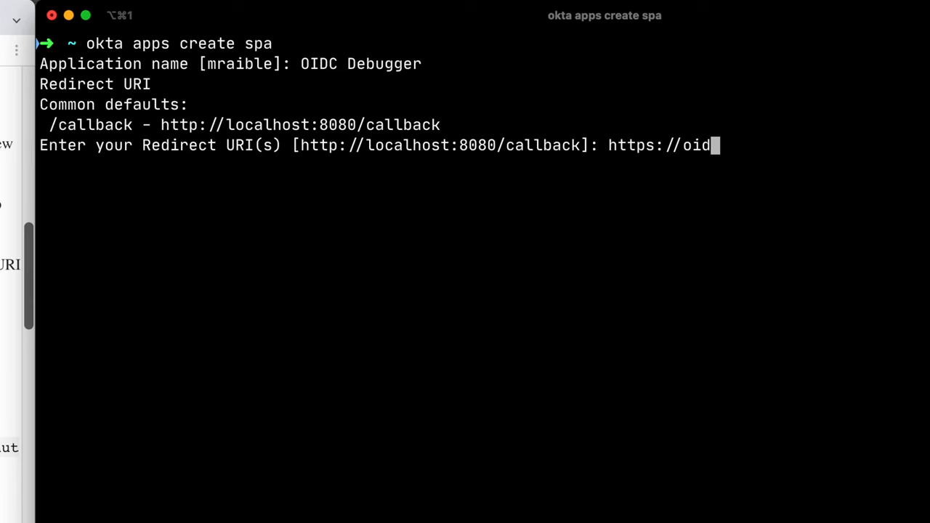
type("cdebugger.com")
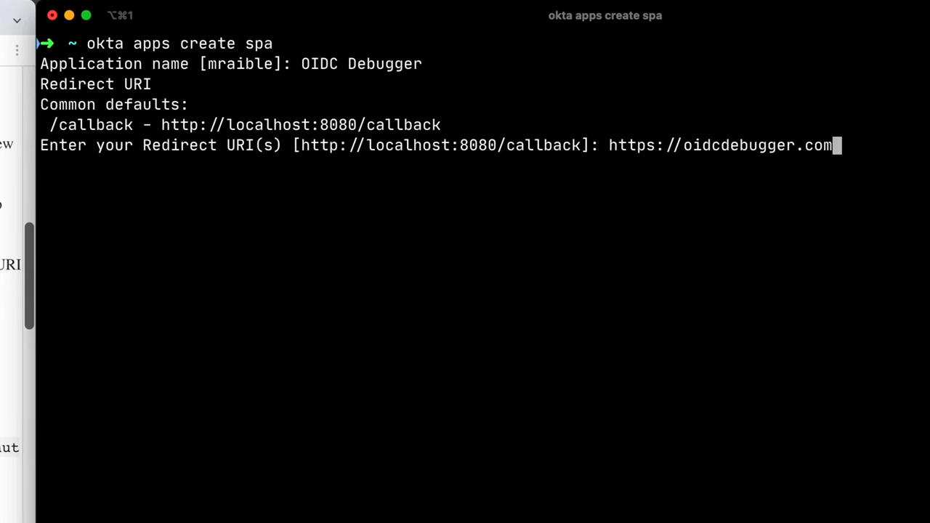
type("/debug")
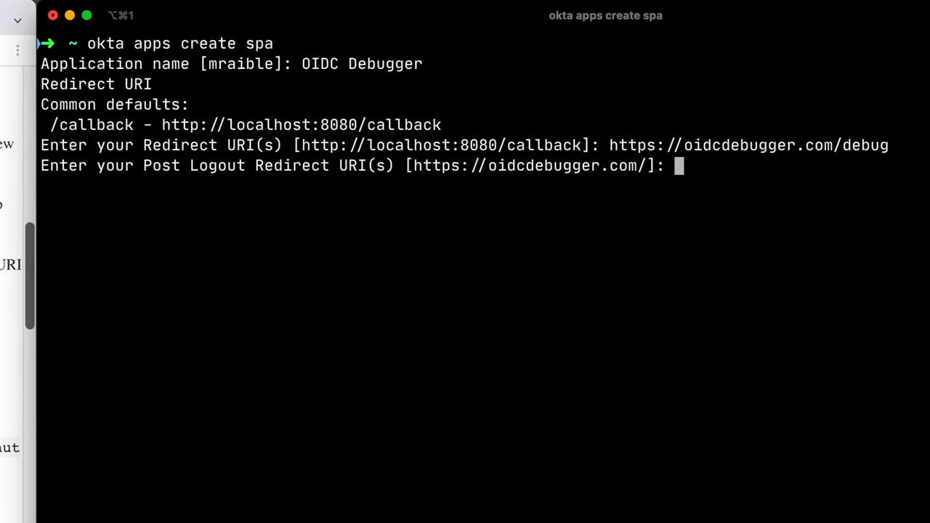
key("enter")
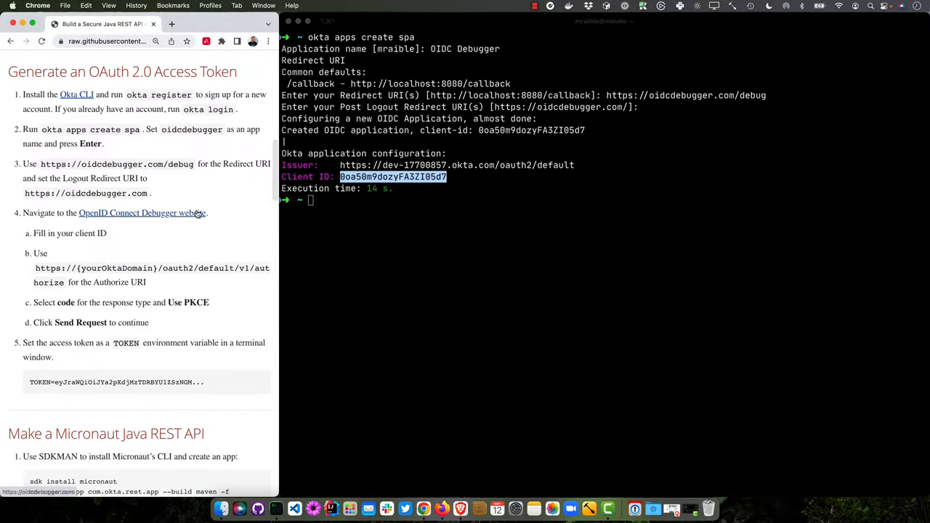
Step: Send a PKCE code request from OpenID Connect Debugger and select the returned access token
left_click(143, 213)
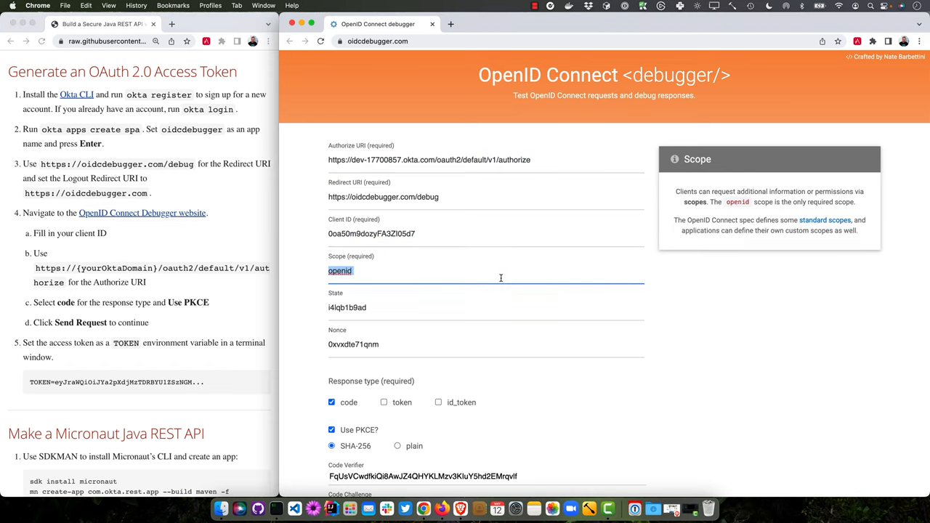
scroll("down", 3)
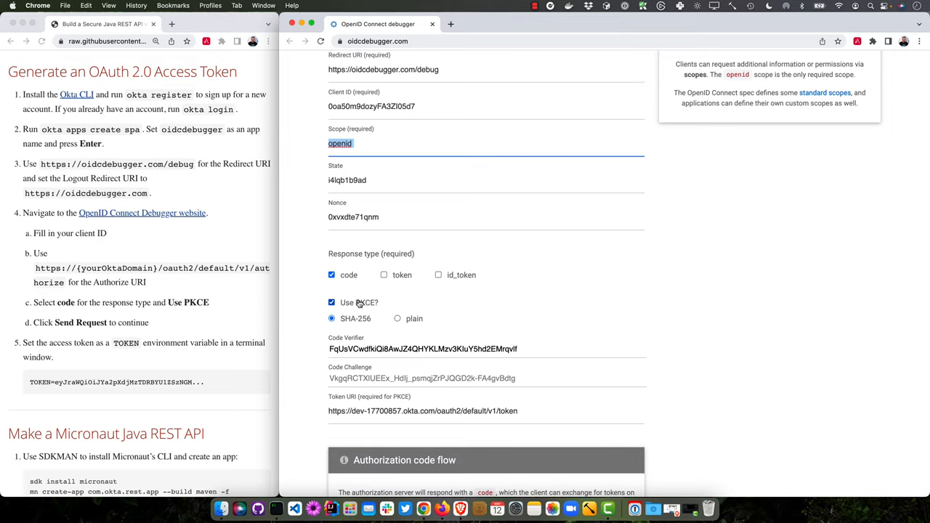
scroll("down", 3)
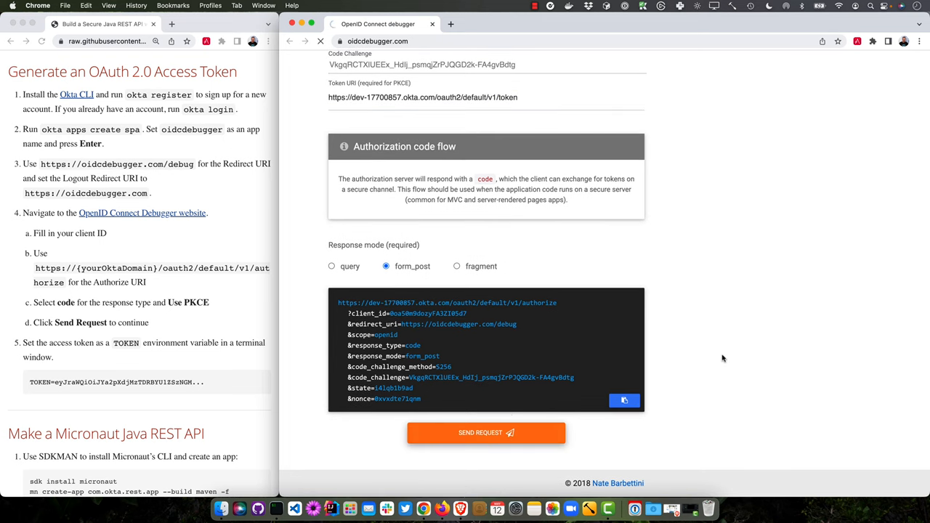
left_click(485, 432)
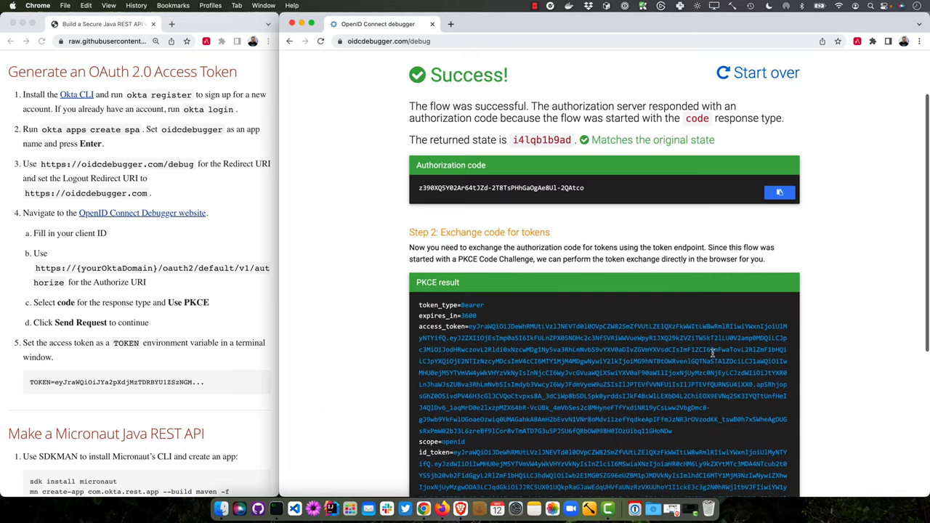
left_click_drag(472, 336, 669, 430)
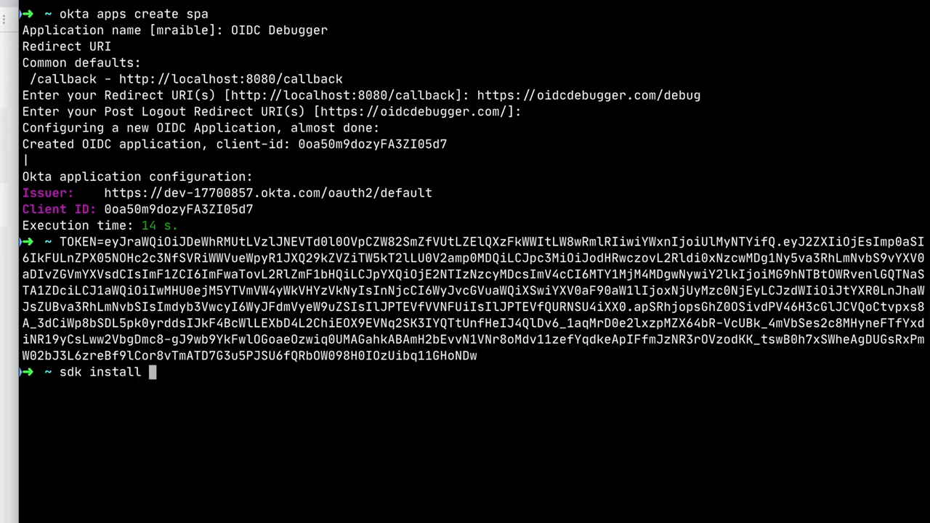
Step: Generate com.okta.rest.app with Maven, security-jwt and micronaut-aot, then start renaming app to micronaut
type("micronaut")
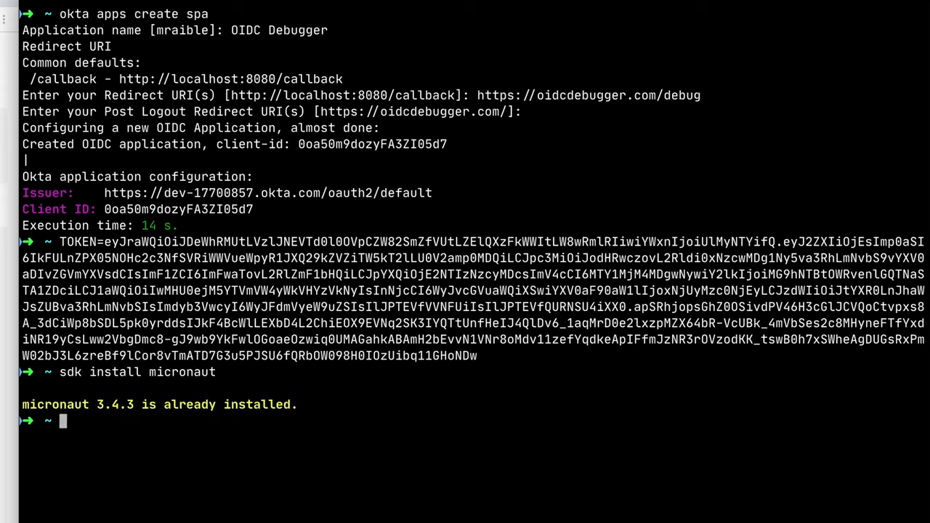
type("mn create")
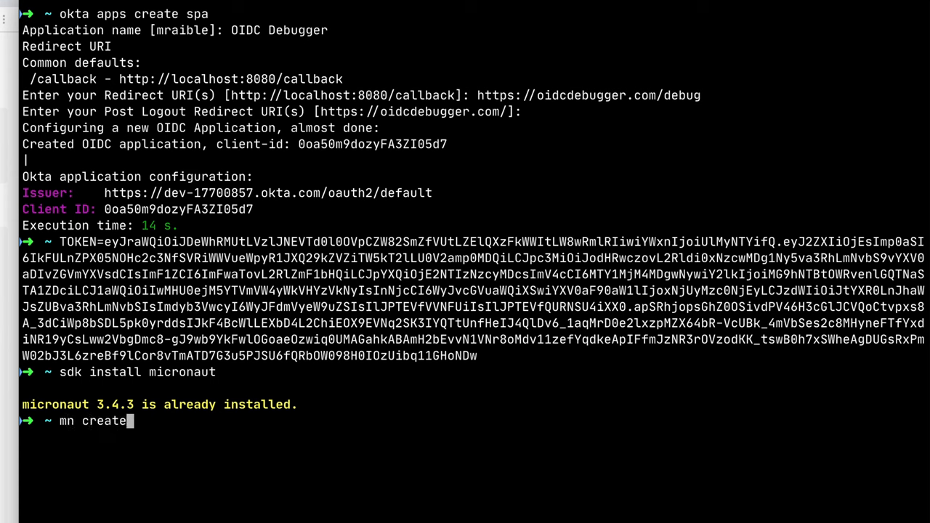
type("-app com.")
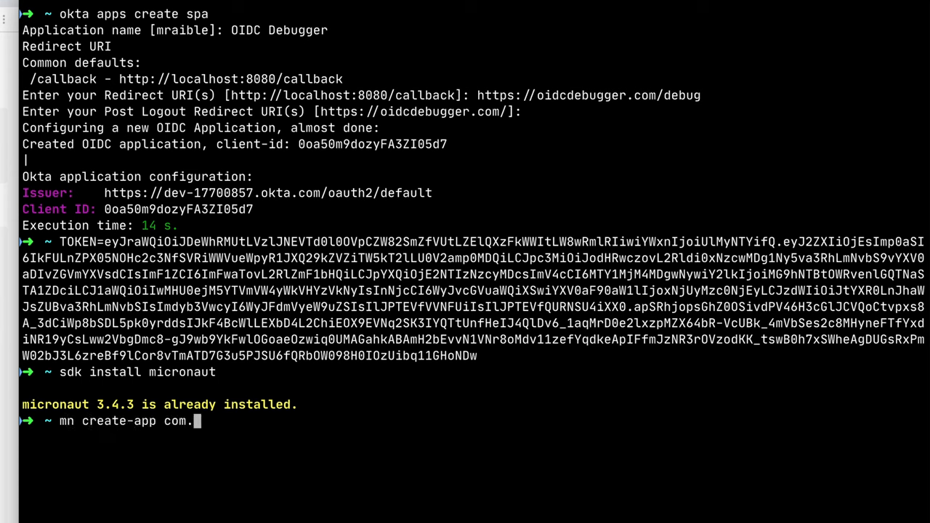
type("okta.rest")
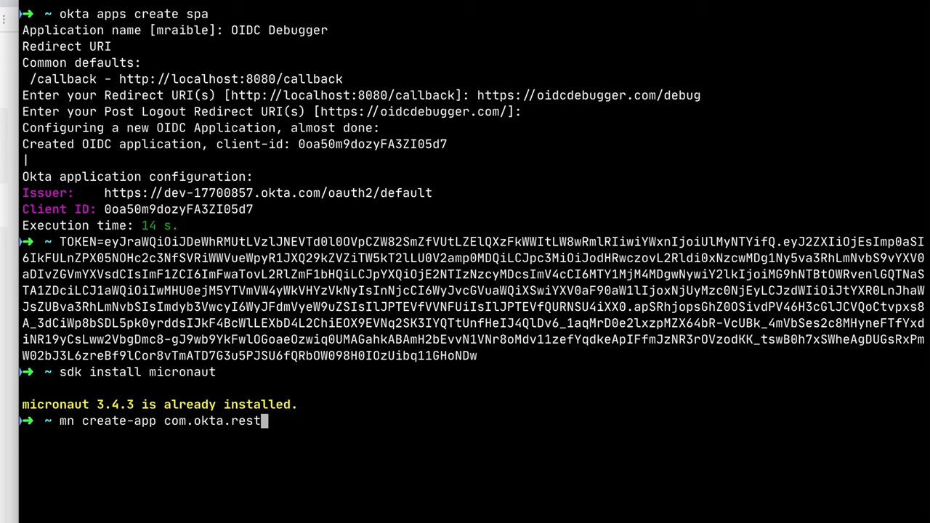
type(".app --build")
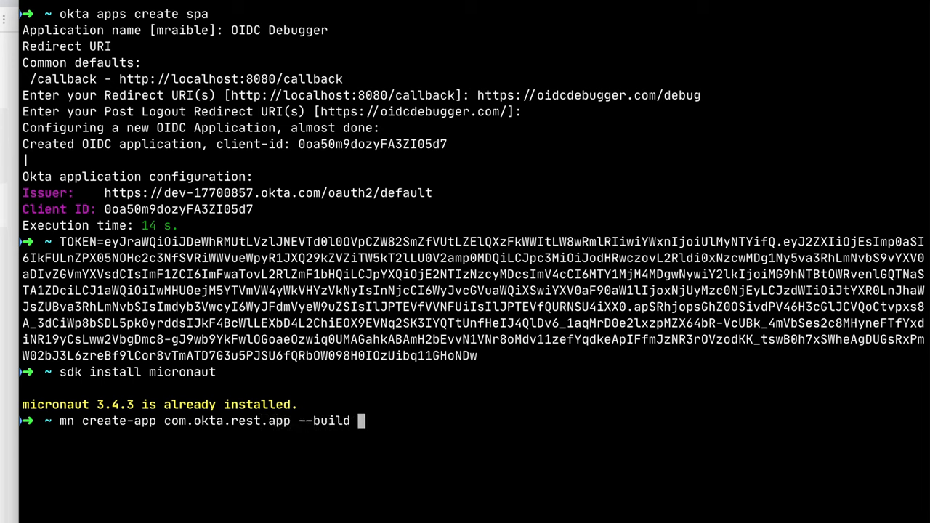
type("maven -f")
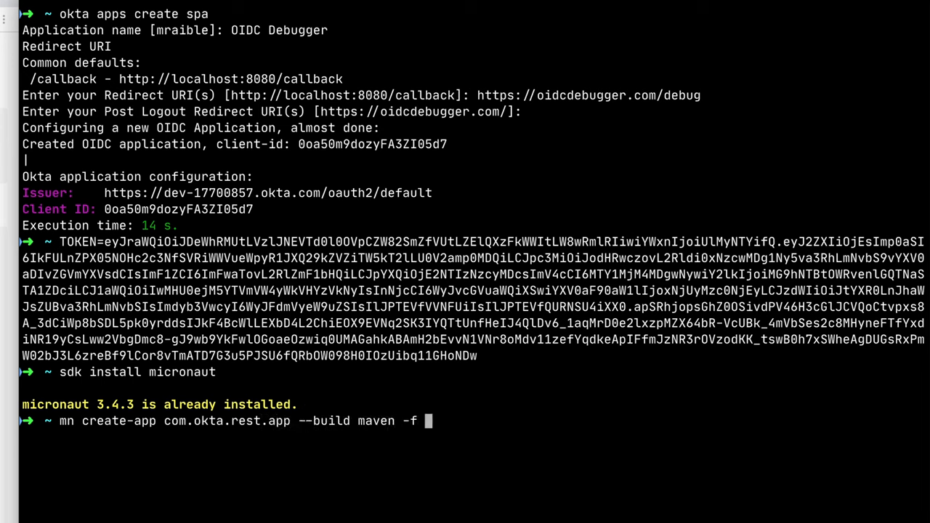
type("security-jwt -f micr")
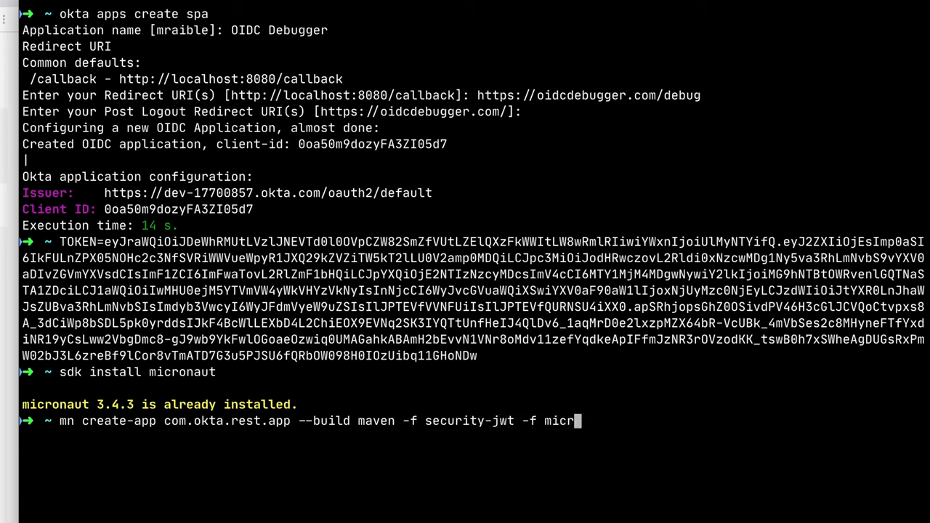
type("onaut-aot")
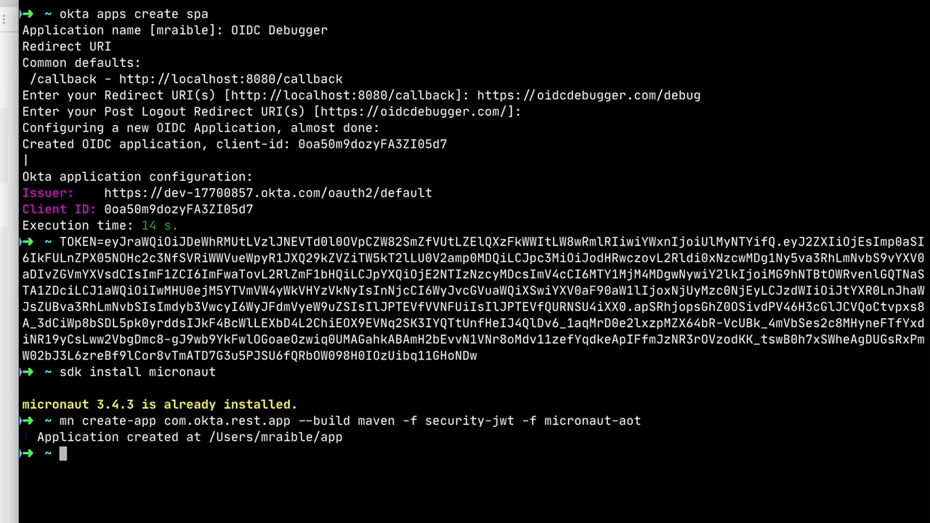
type("mv app")
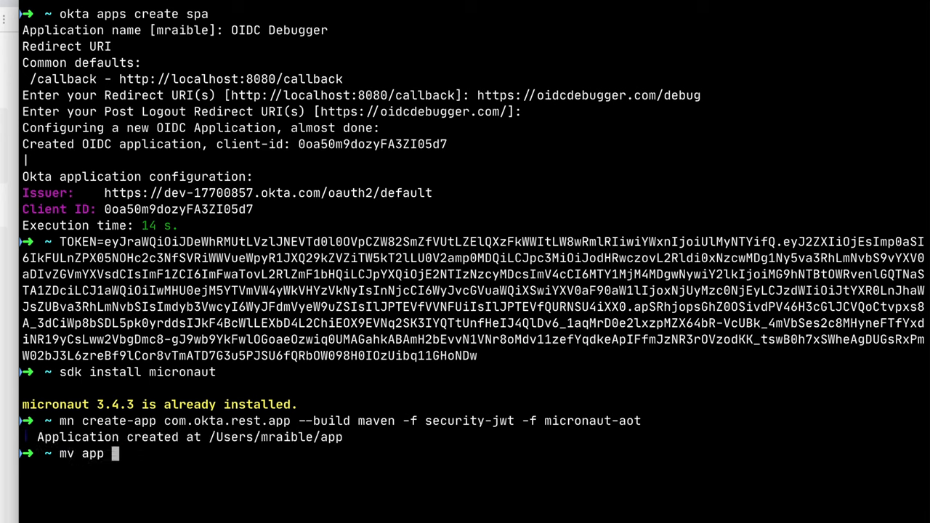
type("micro")
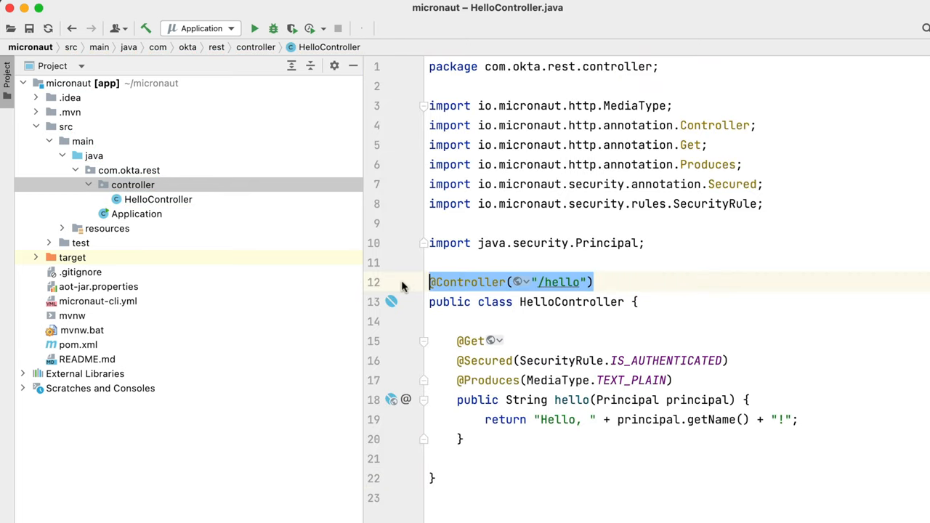
left_click(471, 341)
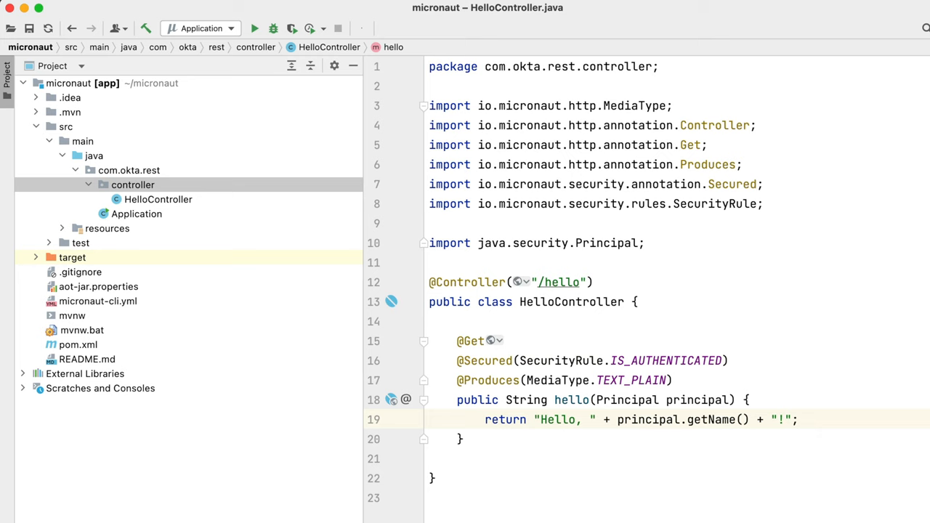
mouse_move(103, 232)
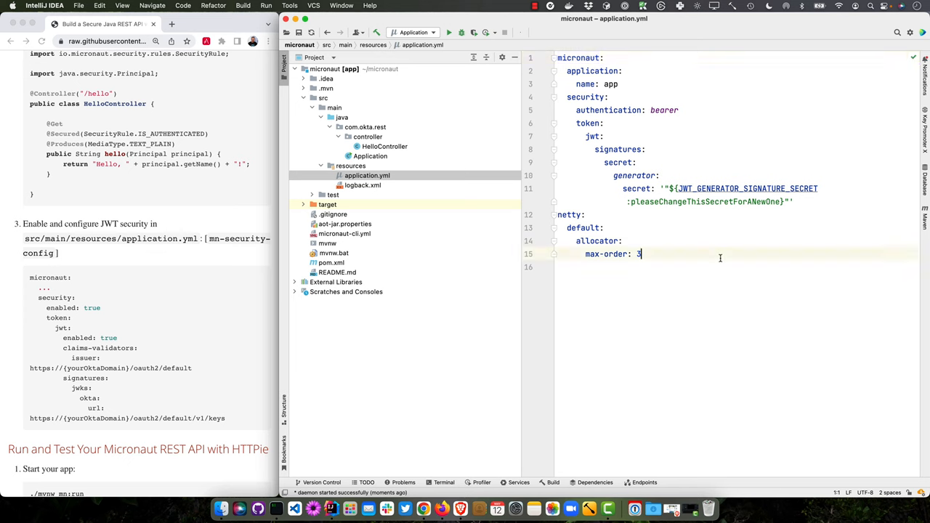
Step: Copy the JWT security block with Okta issuer and JWKS URL from the guide into application.yml
left_click_drag(29, 278, 225, 418)
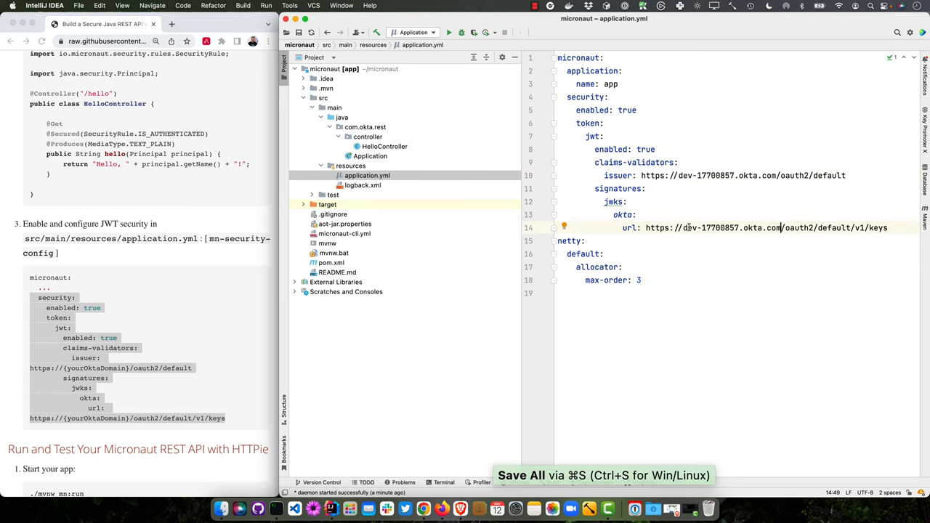
scroll("down", 3)
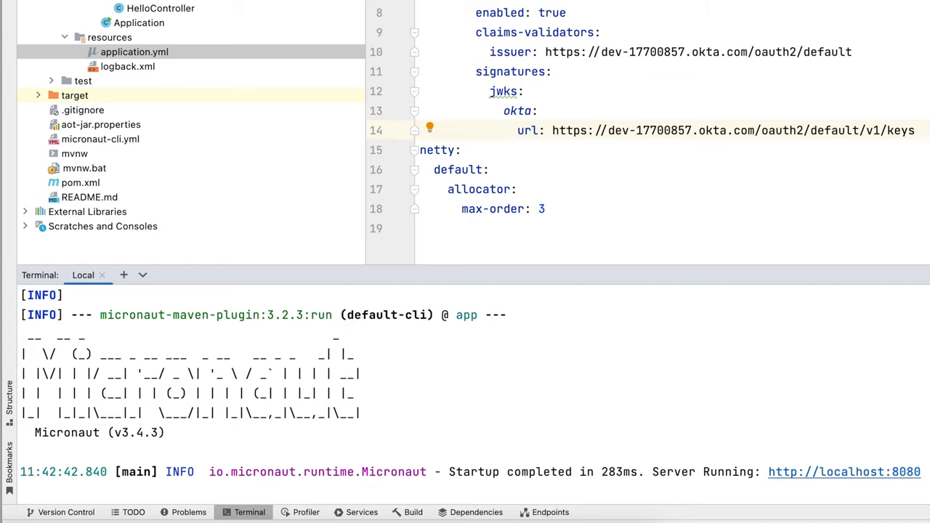
Step: Stop the JVM app after its 283 ms startup and switch to a second terminal tab
key("ctrl+c")
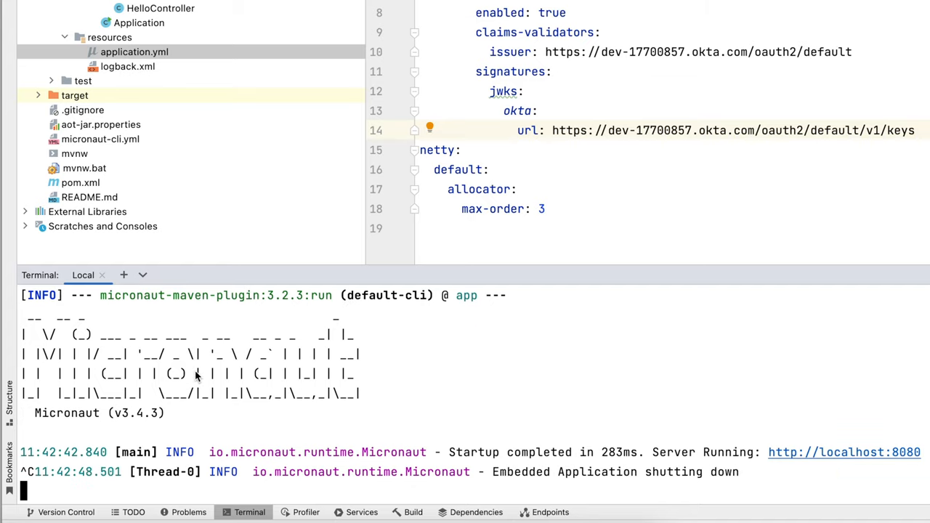
left_click(187, 275)
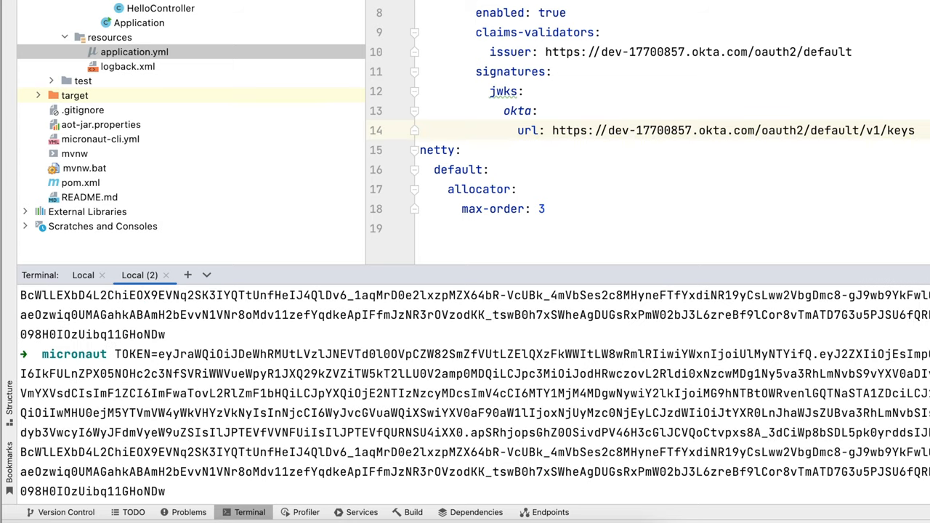
Step: Call :8080/hello with HTTPie using the Authorization: "Bearer $TOKEN" header
type("micronaut http :8080/hello Authorization:\"Bearer $TOKEN\"")
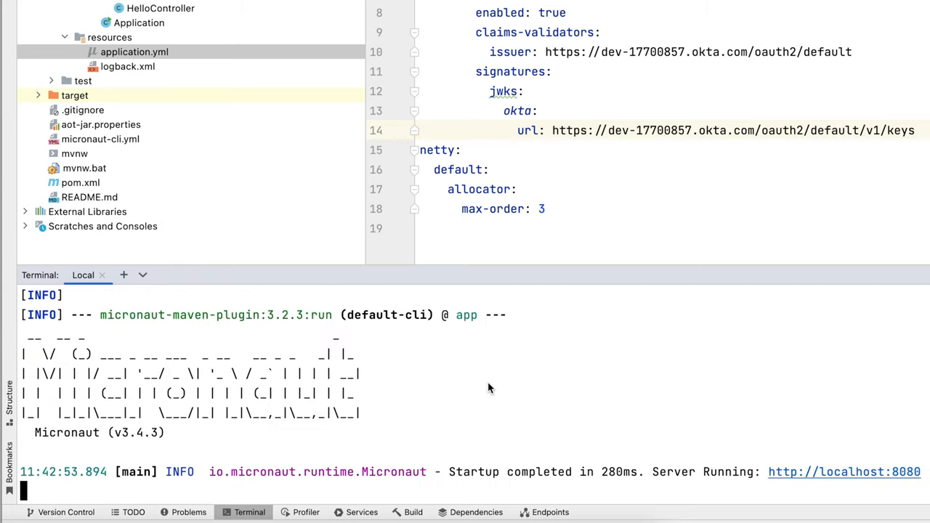
Step: Stop the app and run ./mvnw clean package -Dpackaging=native-image to build a native image
key("ctrl+c")
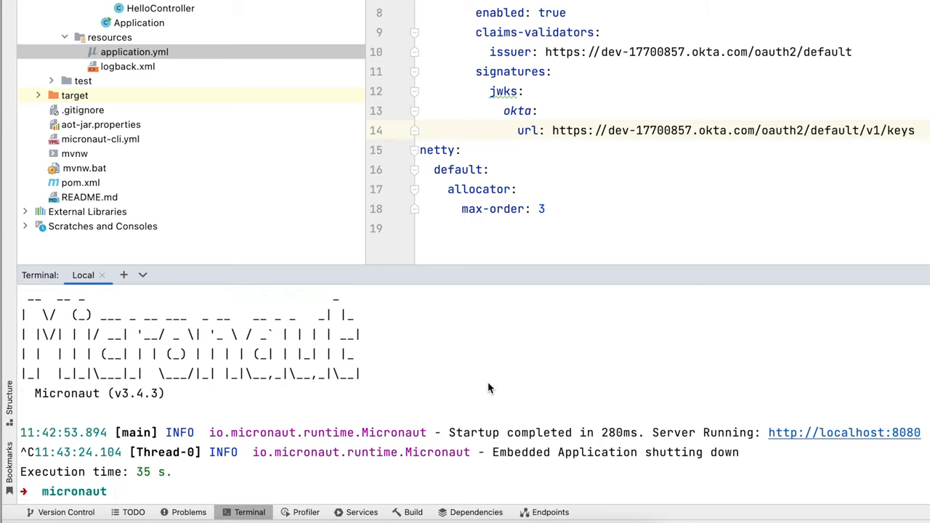
type("./mvnw")
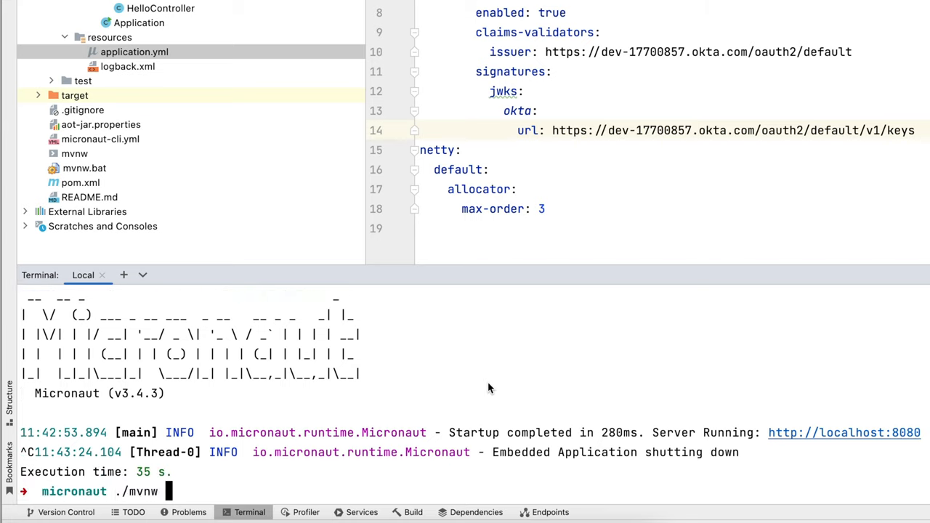
type("clean package -D")
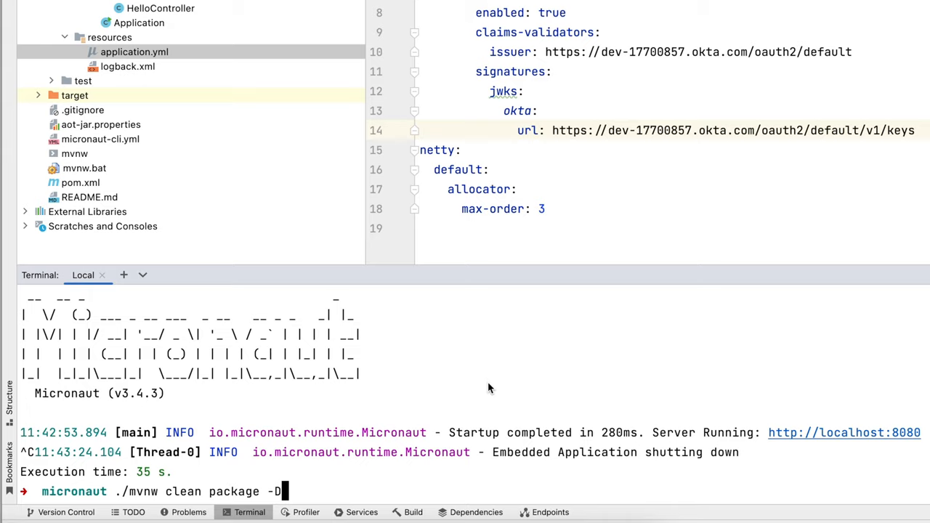
type("ackaging=native-i")
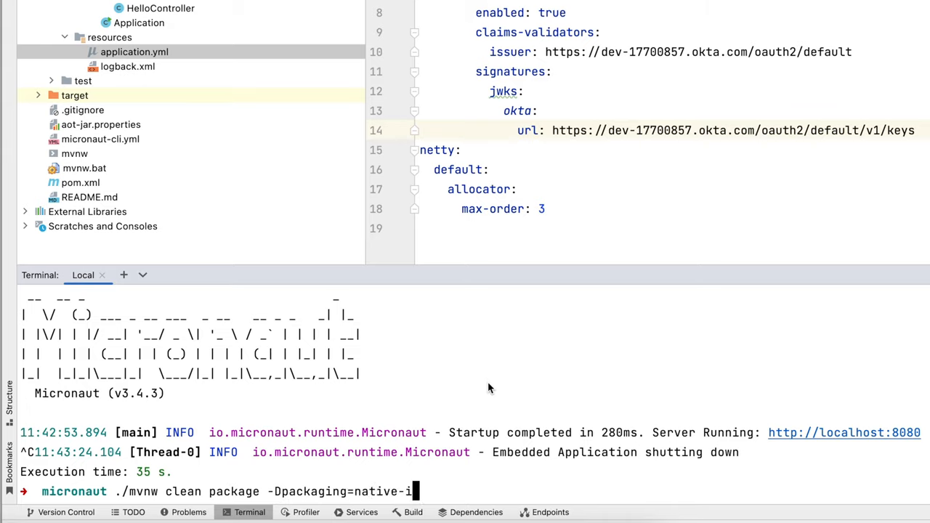
key("enter")
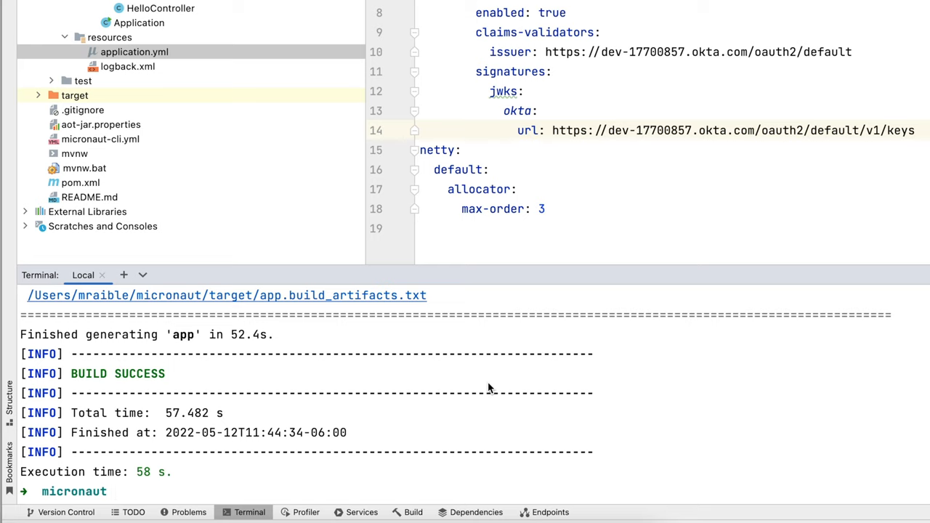
type("./t")
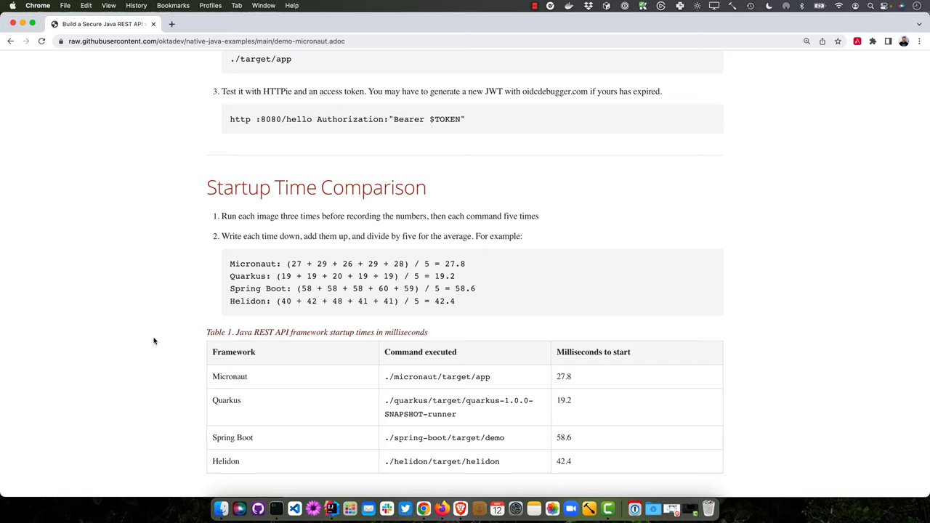
Step: Highlight the Micronaut 27.8 and Spring Boot startup averages, then scroll to Memory Usage Comparison
scroll("down", 3)
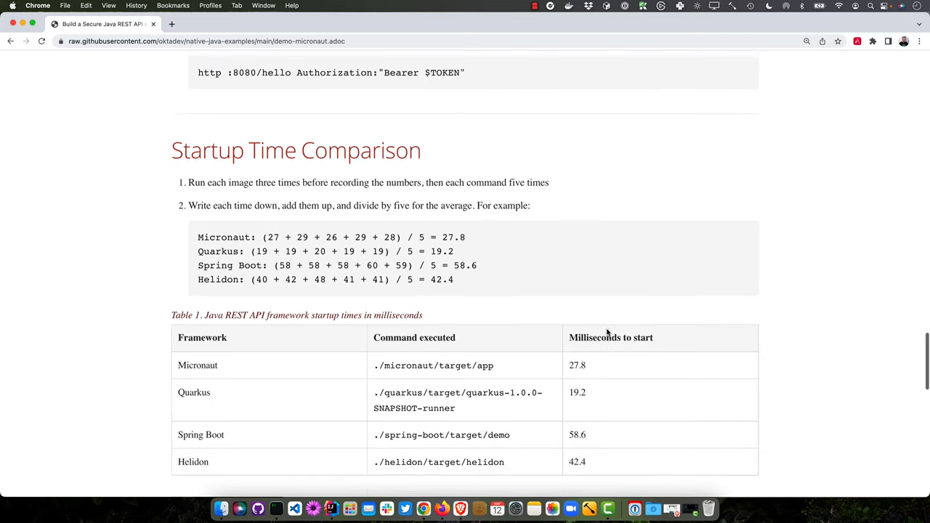
scroll("down", 3)
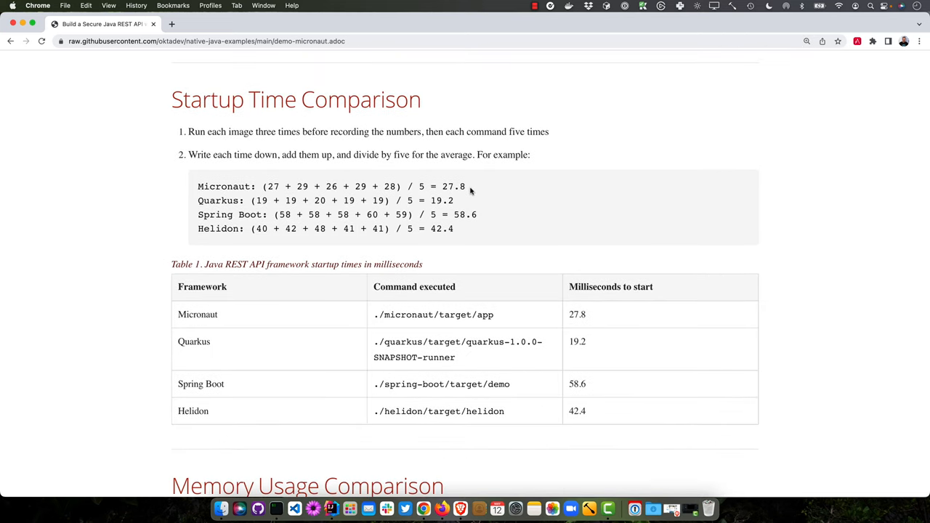
double_click(452, 186)
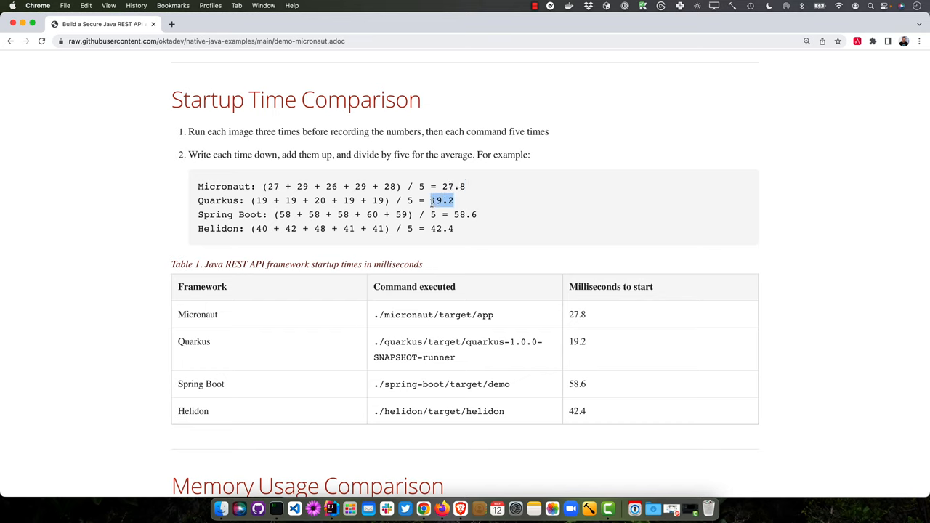
left_click(465, 215)
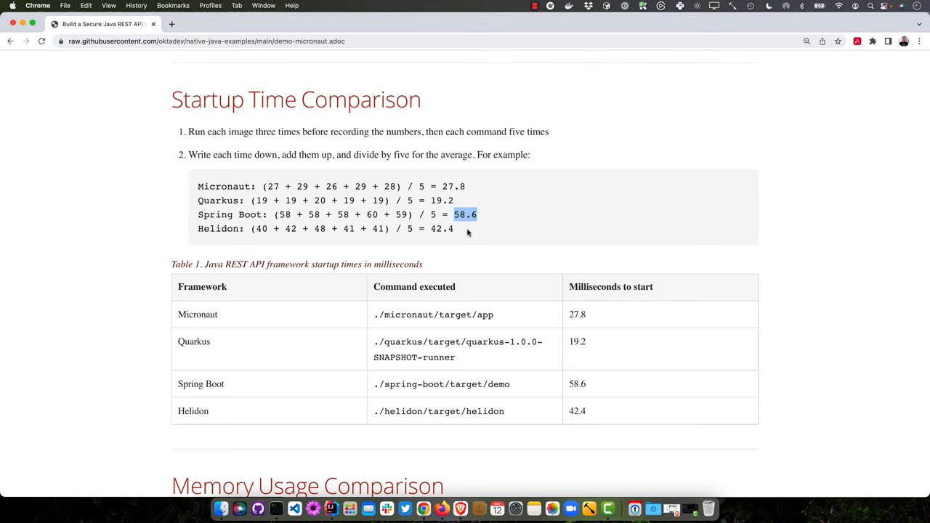
scroll("down", 3)
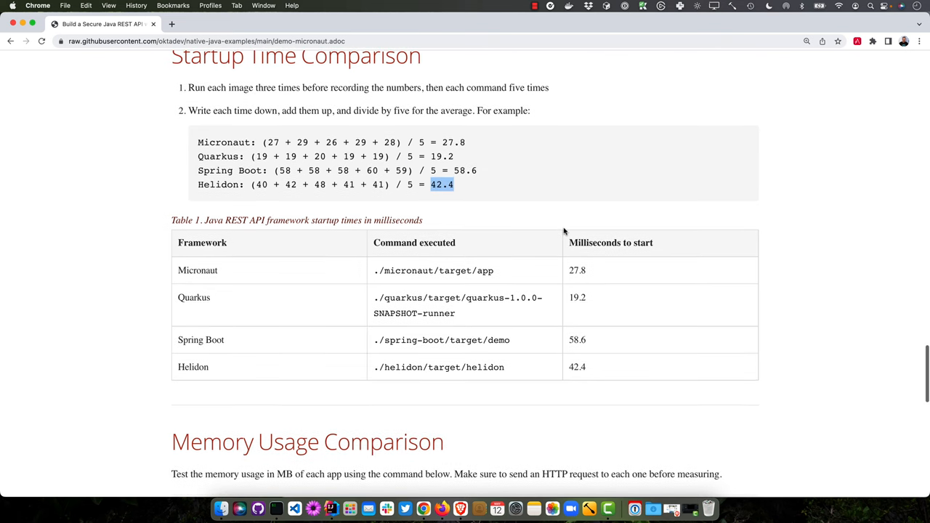
scroll("down", 3)
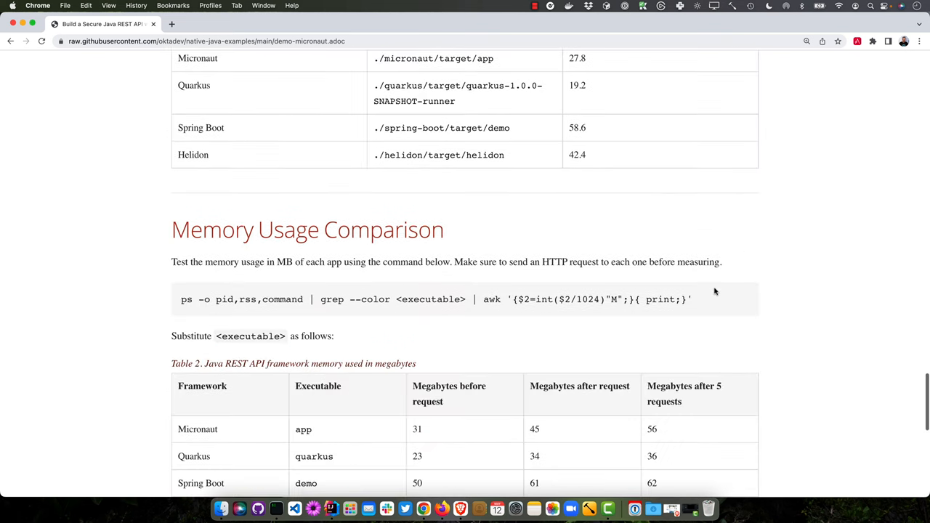
scroll("down", 3)
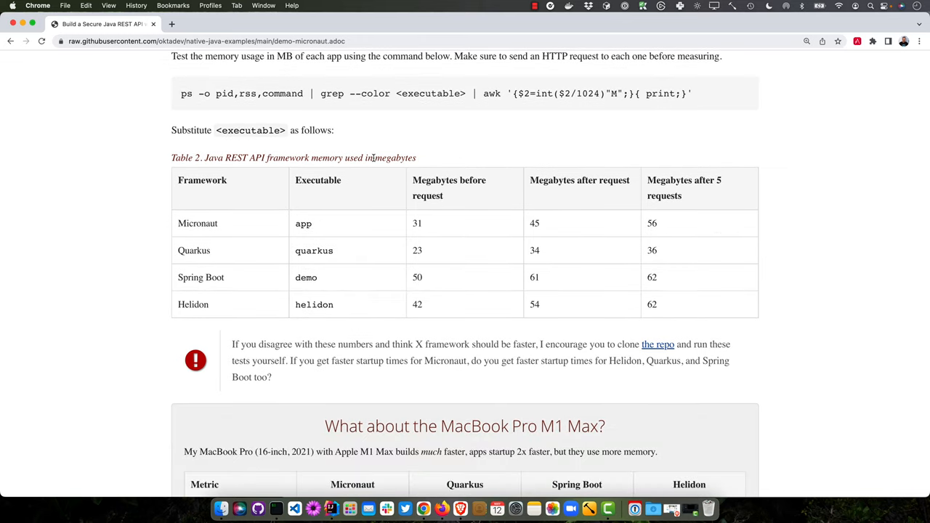
Step: Highlight Micronaut's 31 MB before requests and Quarkus's 36 MB after five requests
double_click(416, 223)
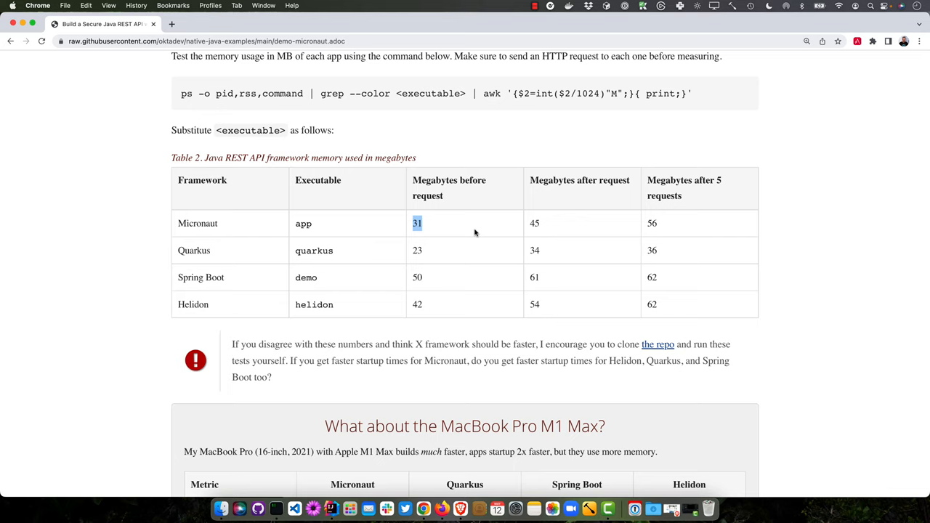
mouse_move(643, 233)
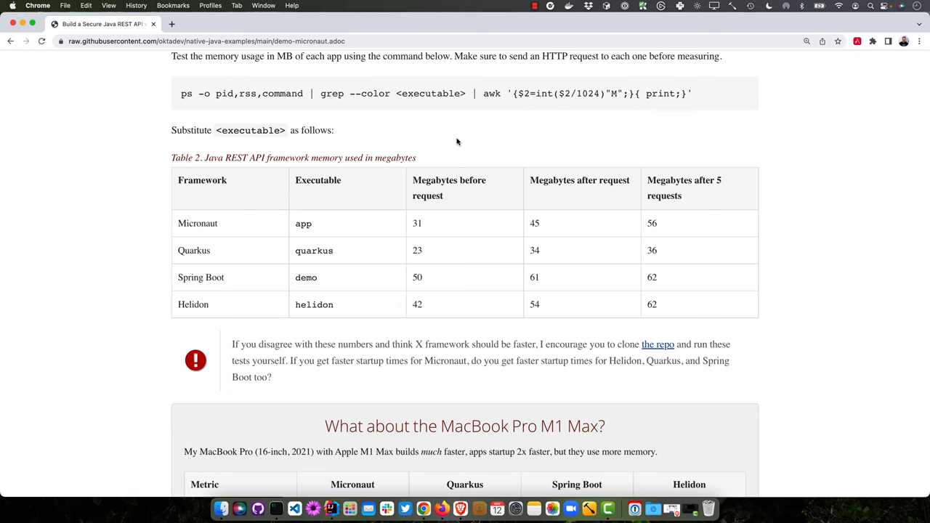
scroll("down", 3)
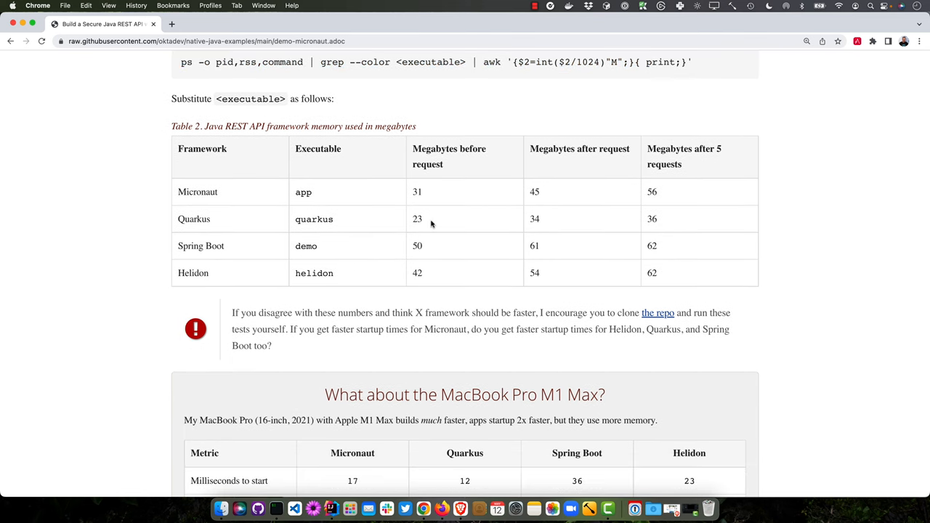
double_click(650, 219)
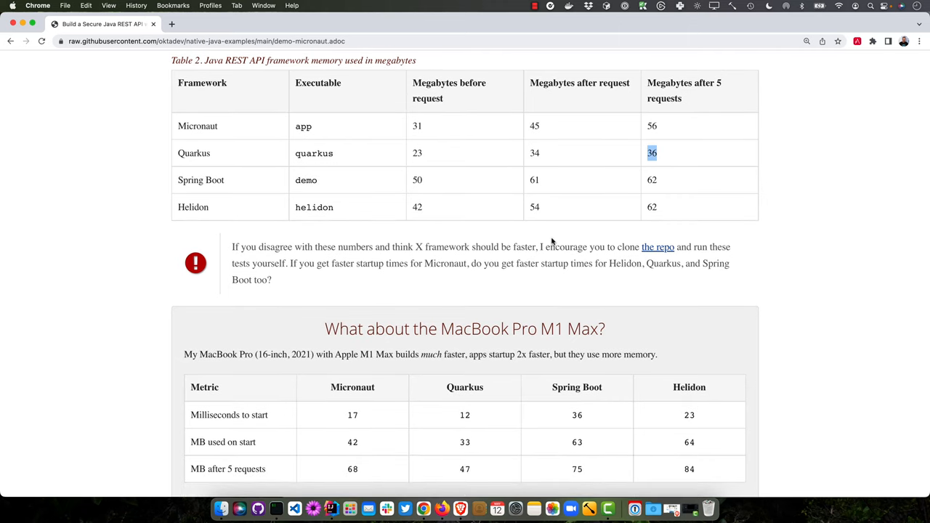
mouse_move(658, 247)
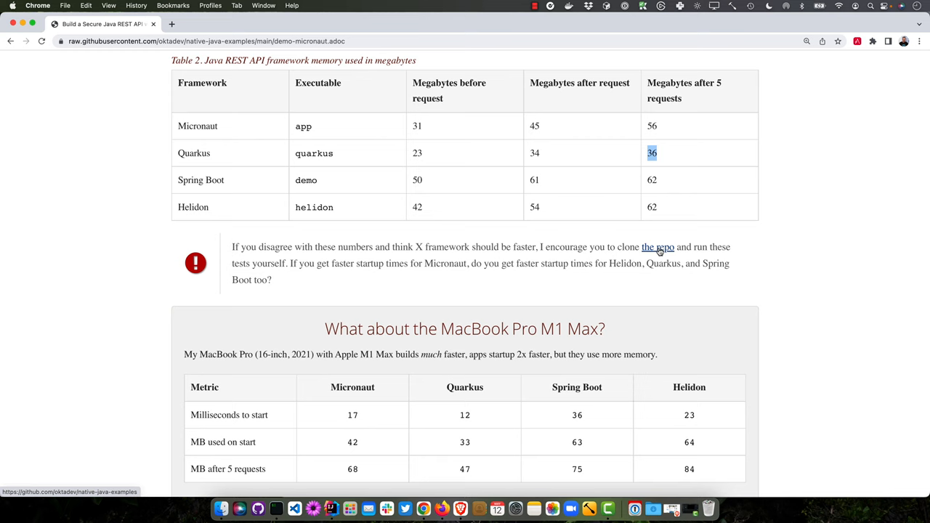
Step: Open the native-java-examples repo link in a new tab, then return to the Micronaut guide
left_click(657, 247)
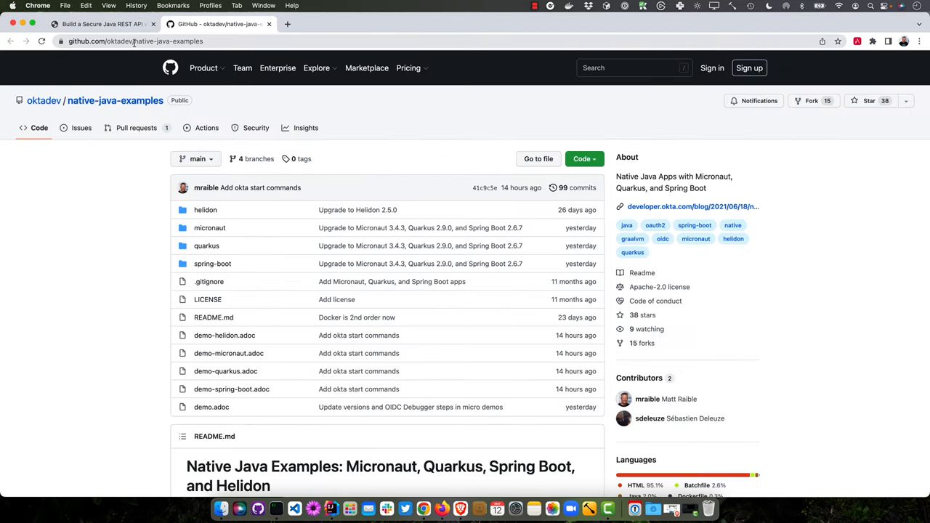
mouse_move(240, 263)
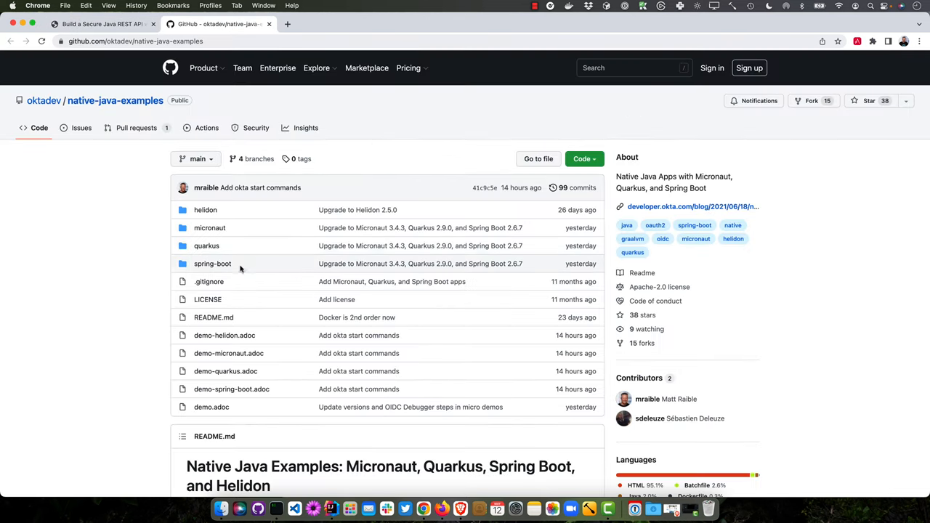
mouse_move(279, 45)
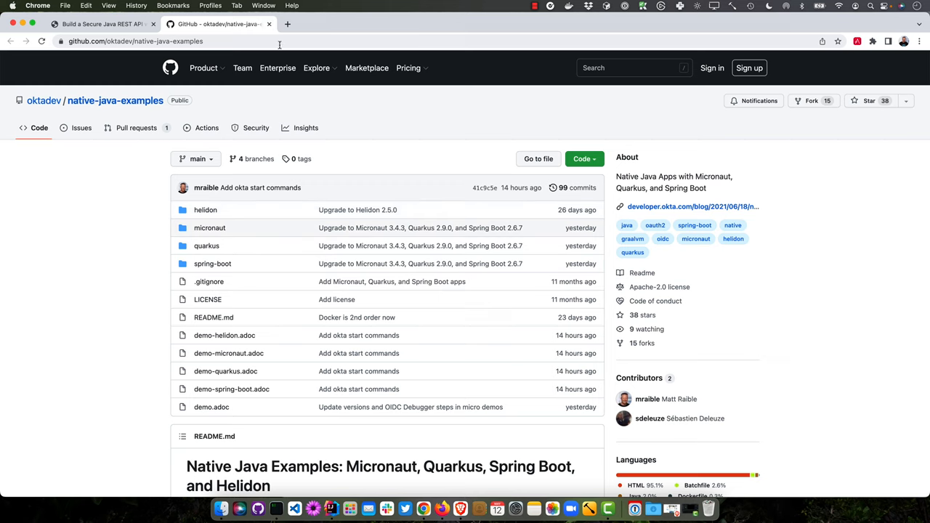
left_click(101, 24)
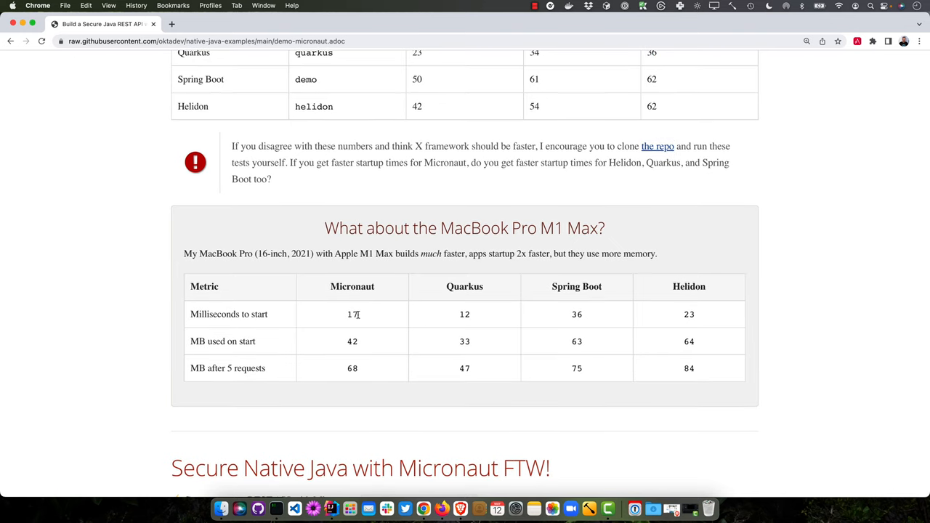
Step: Select Micronaut's 17 ms startup value in the M1 Max table
double_click(352, 313)
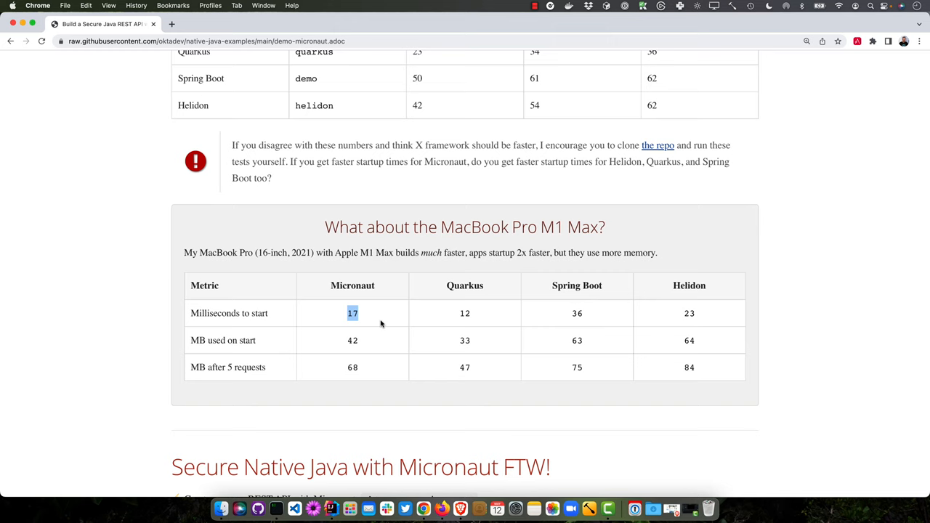
mouse_move(352, 380)
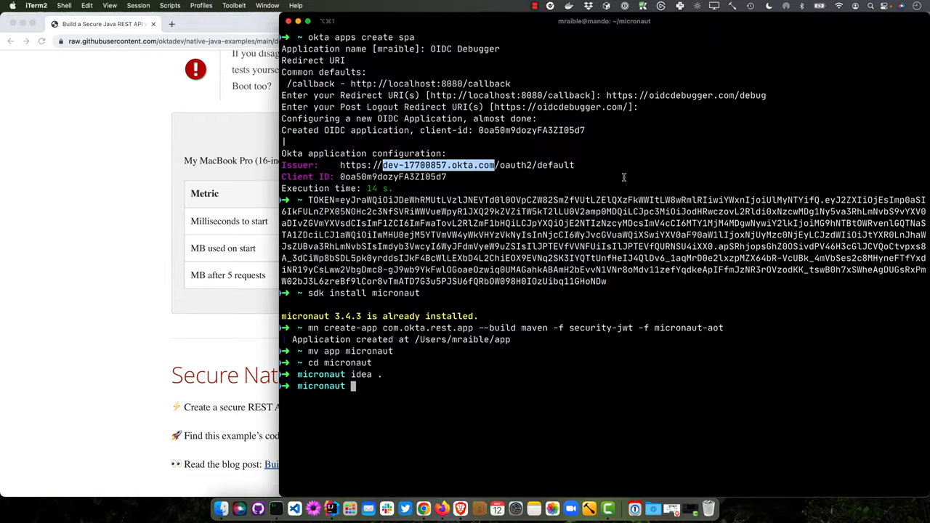
Step: Change to ~/Downloads and enter 'okta start micronaut' in iTerm2
type("cd ~/Downloads")
type("ls")
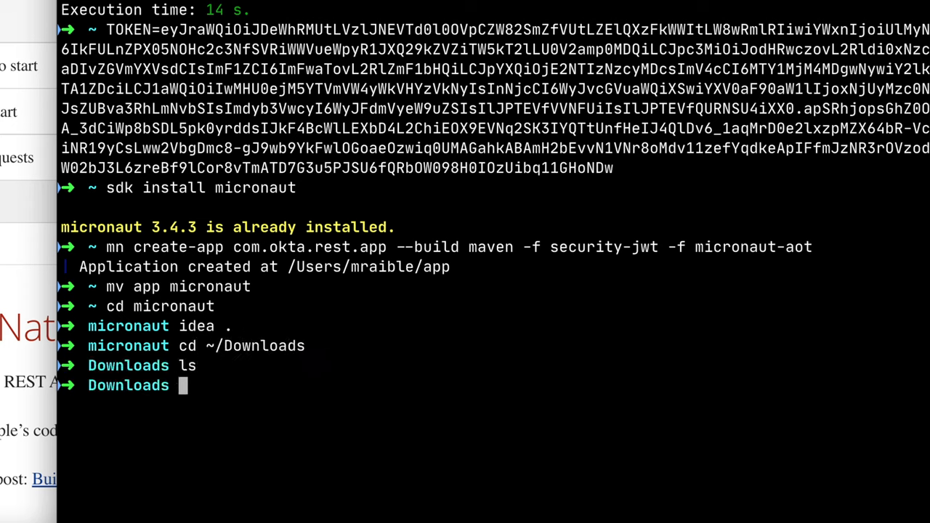
type("okta start")
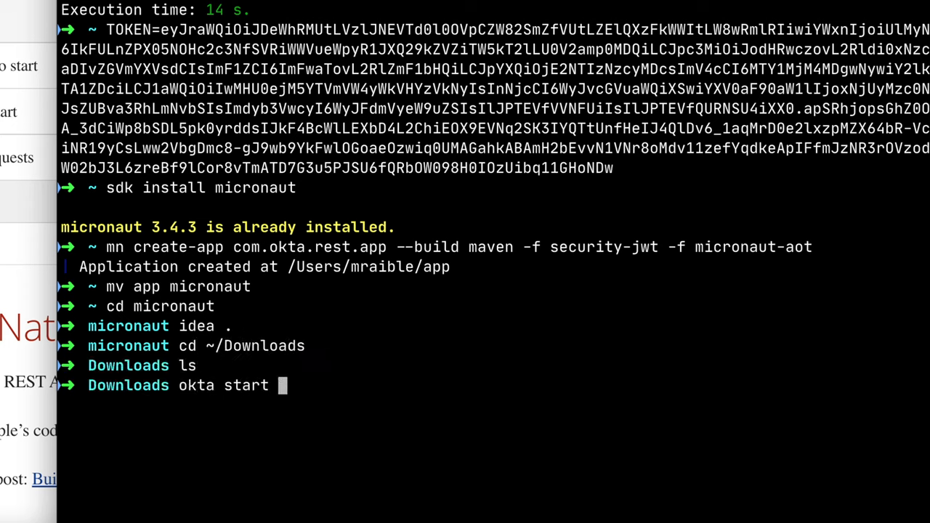
type("micronaut")
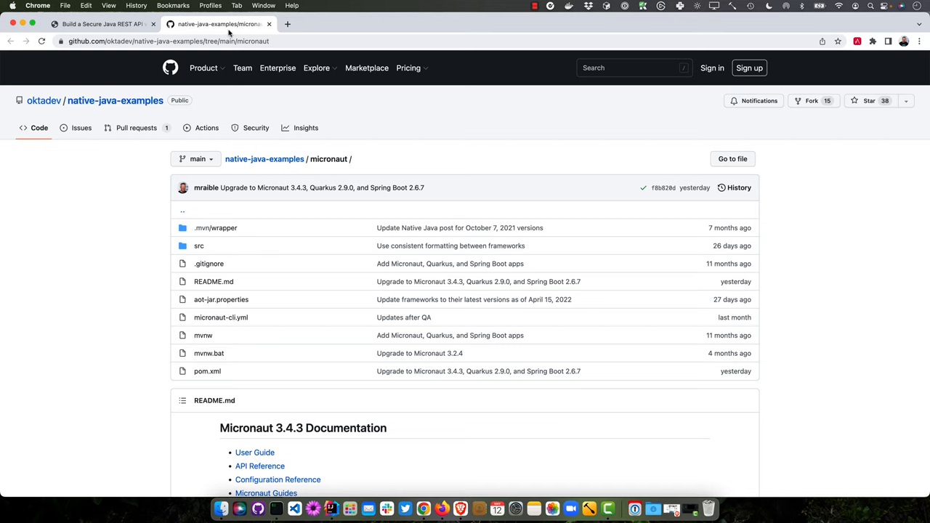
mouse_move(325, 157)
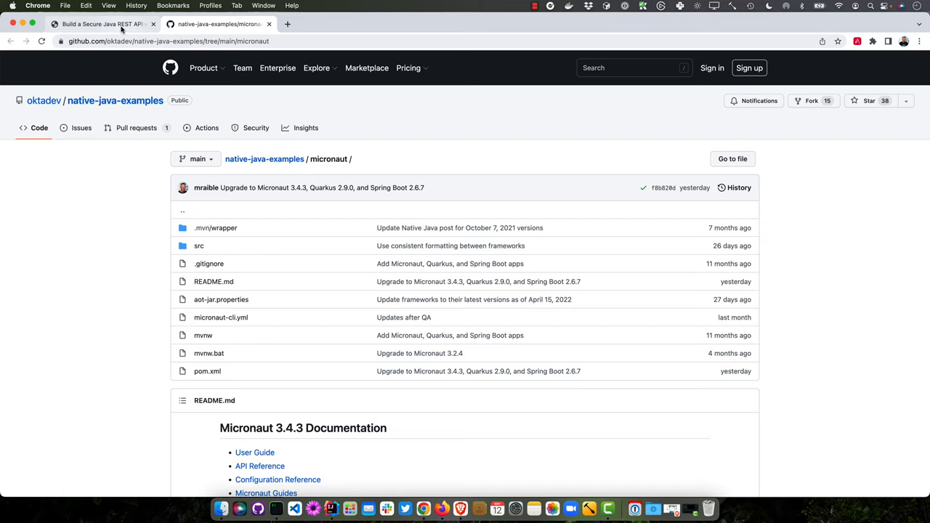
Step: Switch from the repo's micronaut folder back to the 'Build a Secure Java REST API' tab
left_click(102, 24)
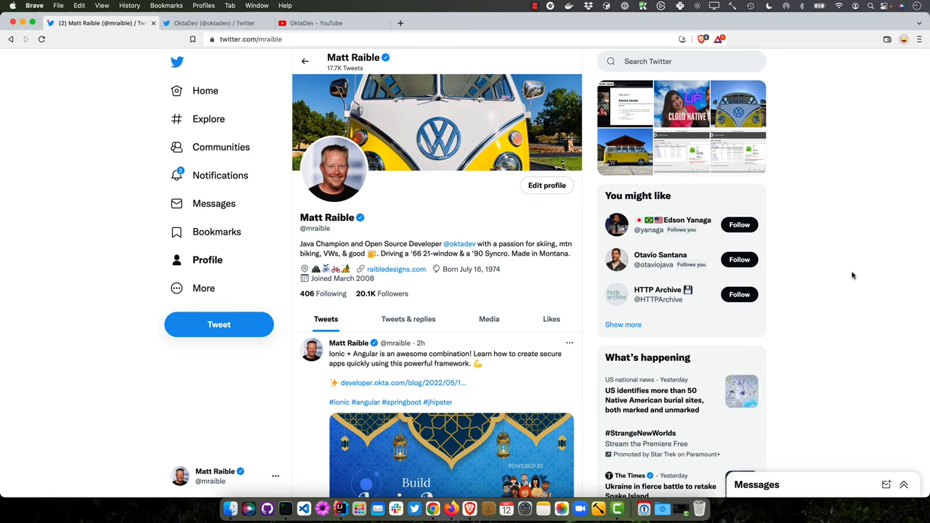
mouse_move(852, 276)
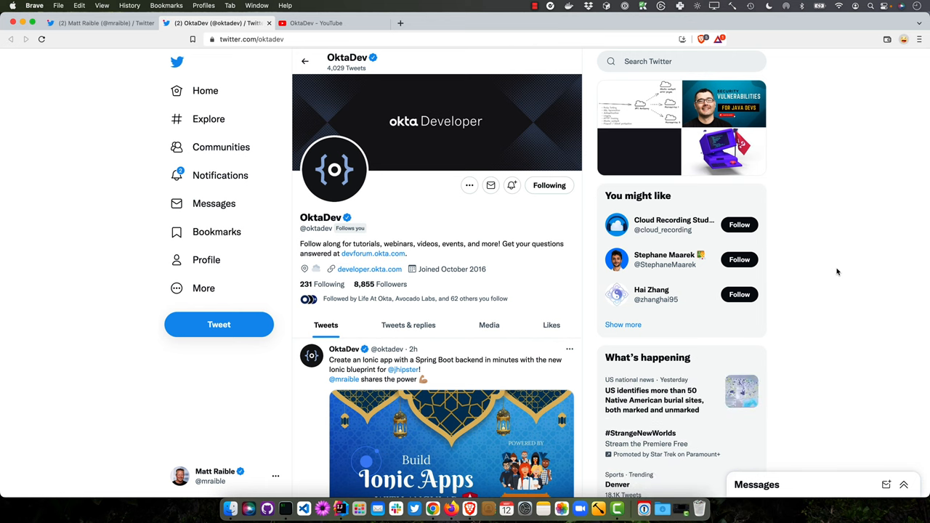
Step: Switch from the OktaDev Twitter profile to the OktaDev YouTube channel tab
left_click(332, 22)
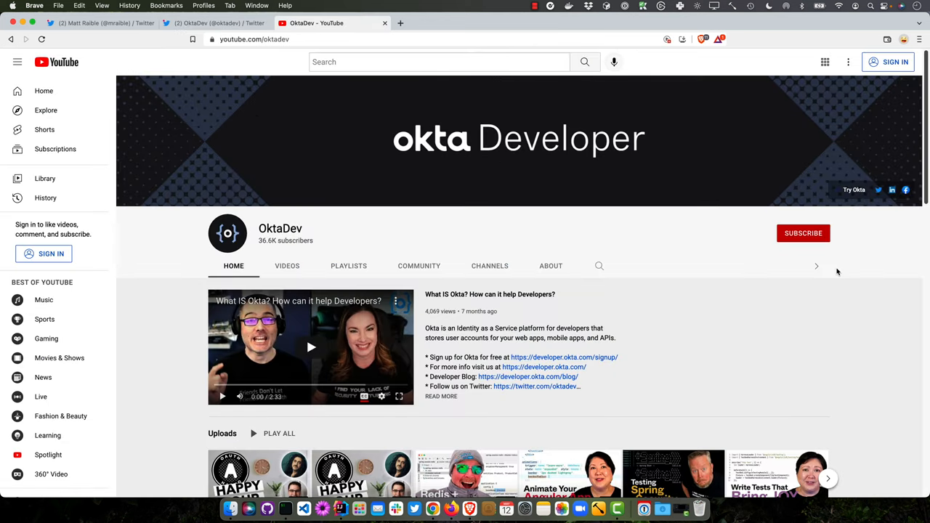